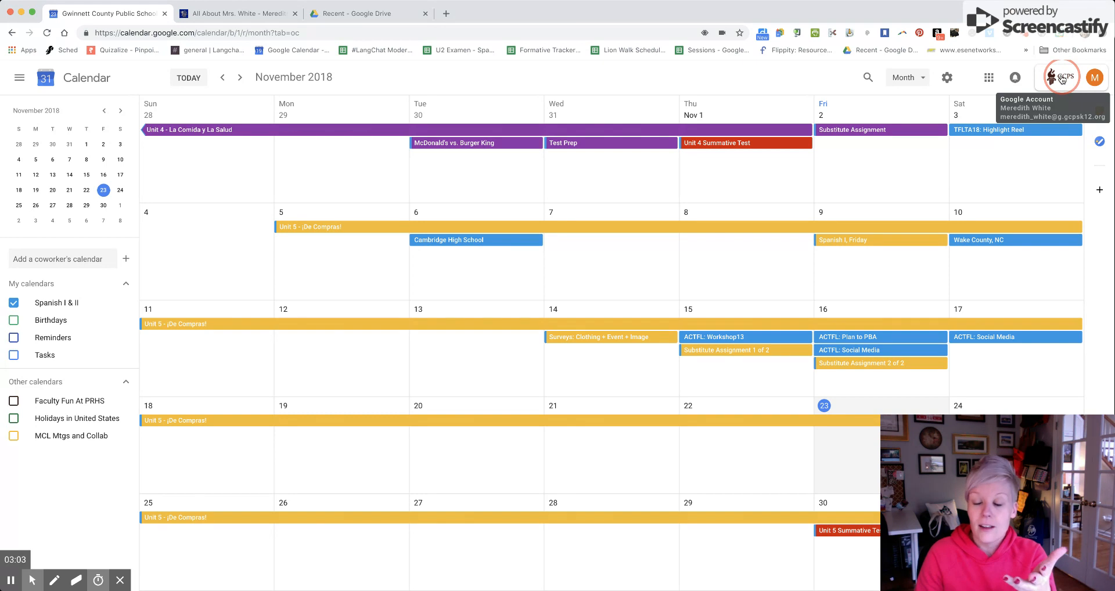
mouse_move(961, 117)
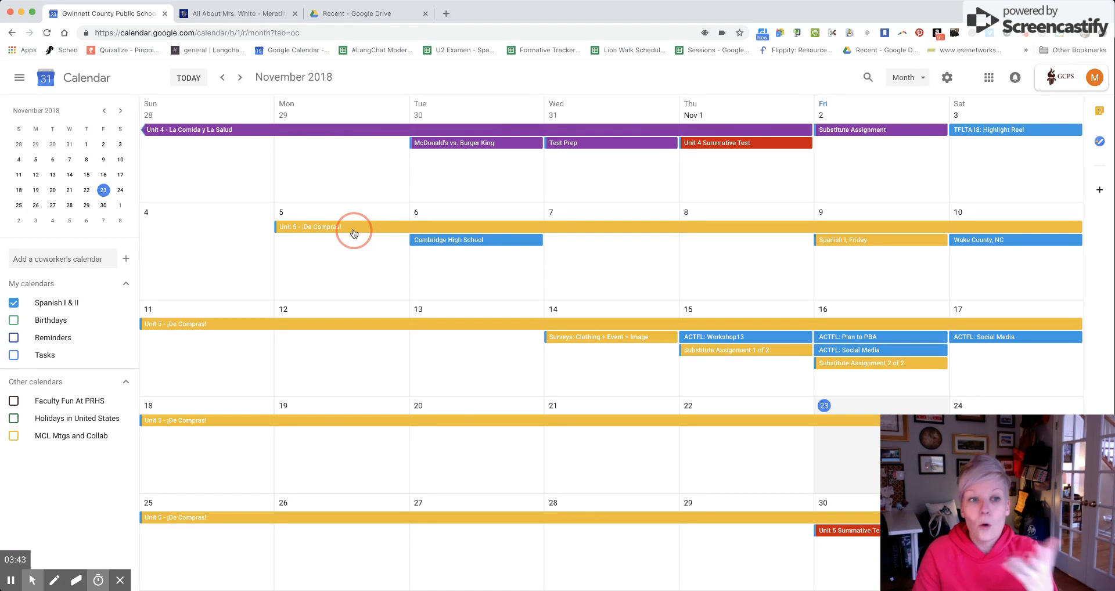
Page back through October and September 2018, return to November, and show the Unit 5 - ¡De Compras! event details
left_click(222, 76)
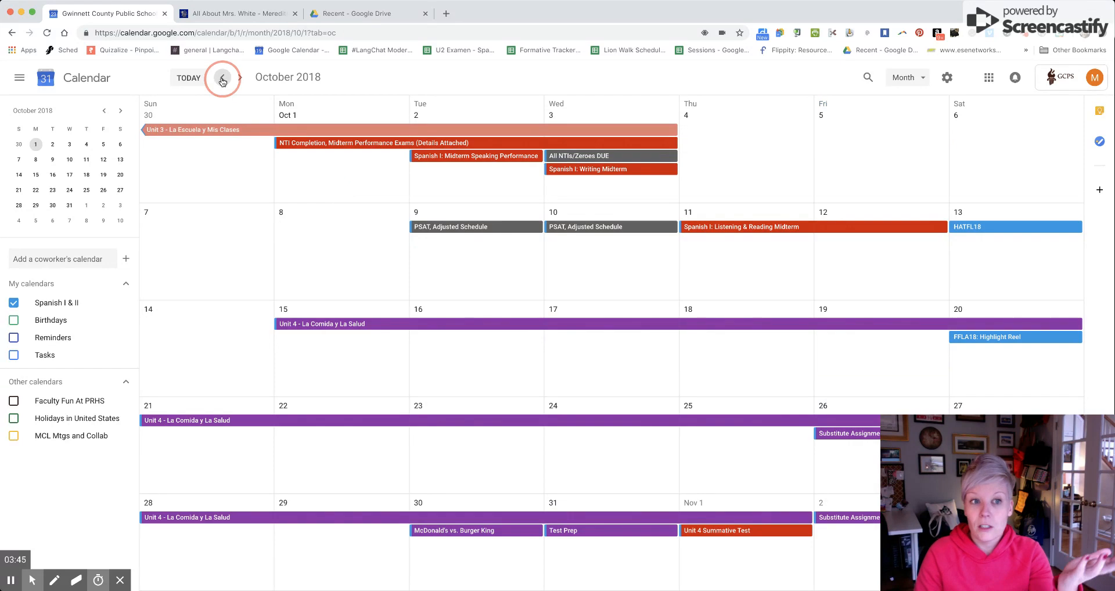
left_click(222, 77)
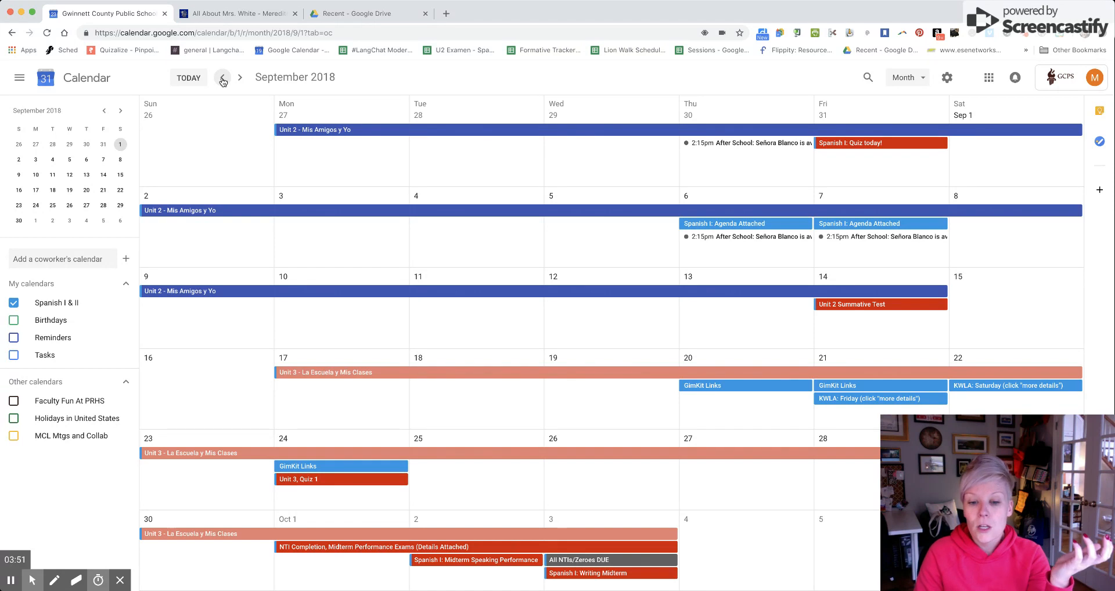
left_click(239, 77)
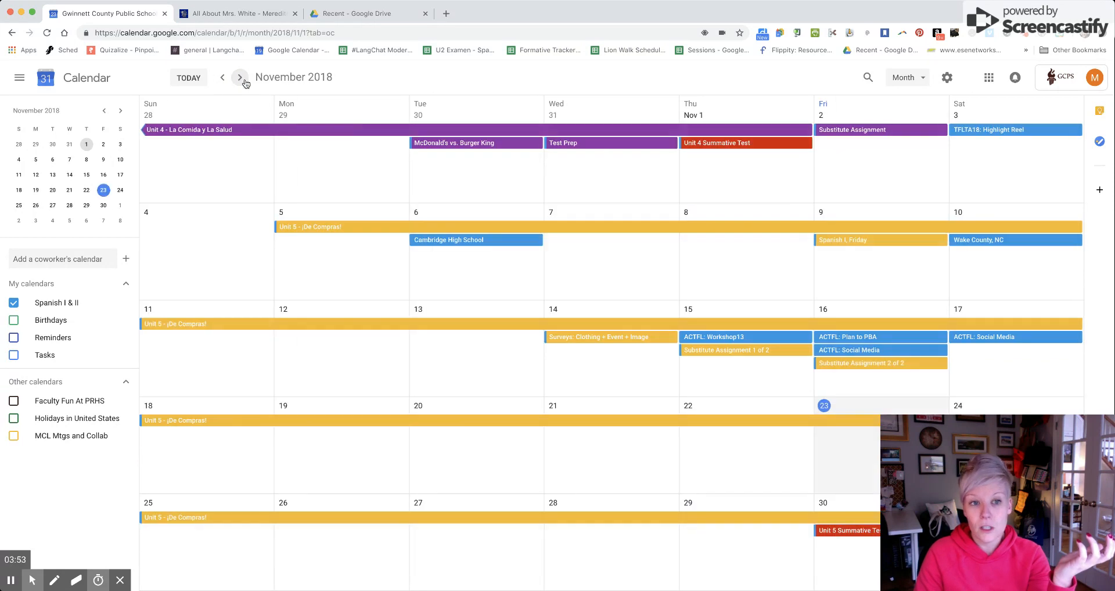
mouse_move(379, 231)
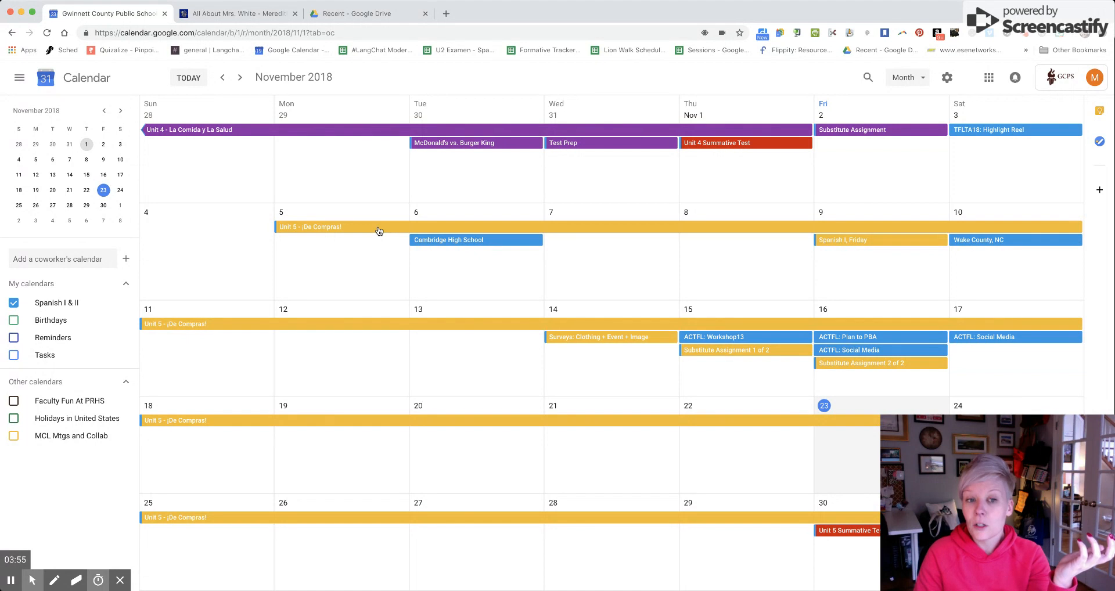
left_click(309, 226)
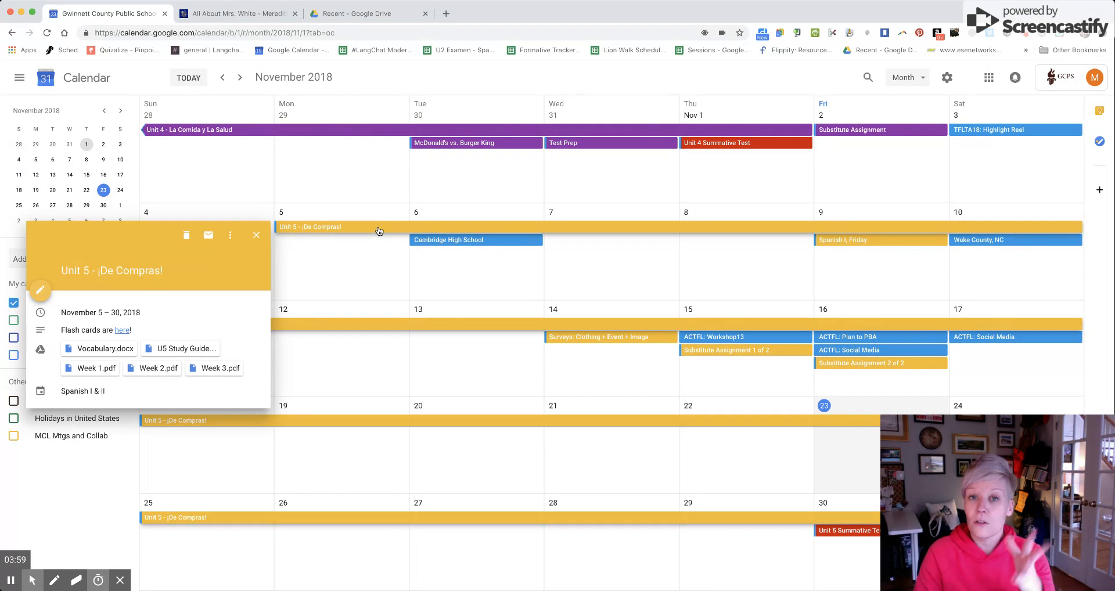
mouse_move(135, 327)
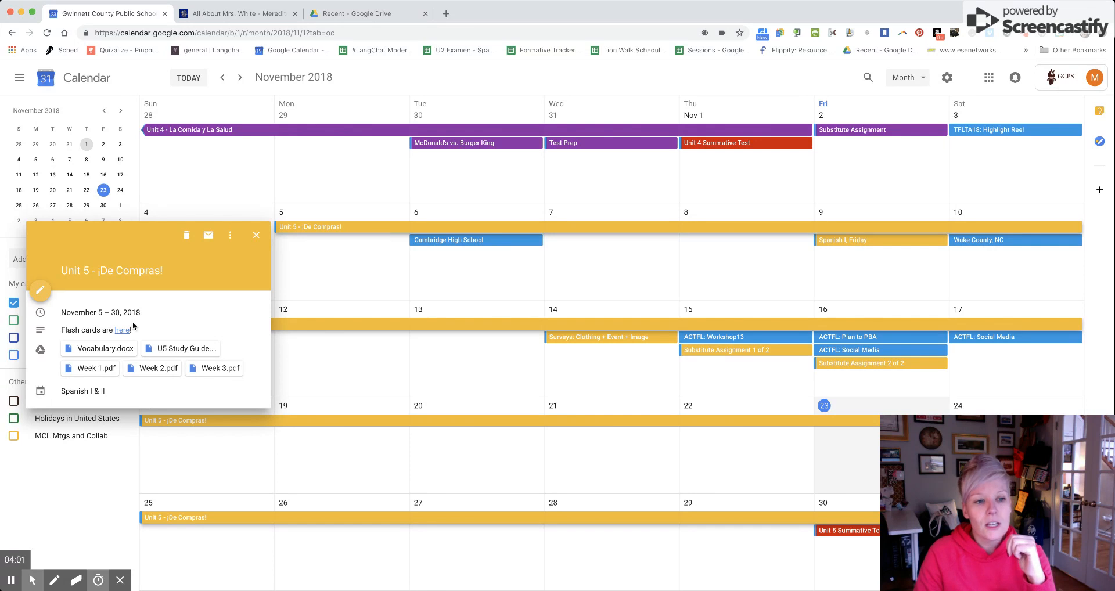
mouse_move(98, 348)
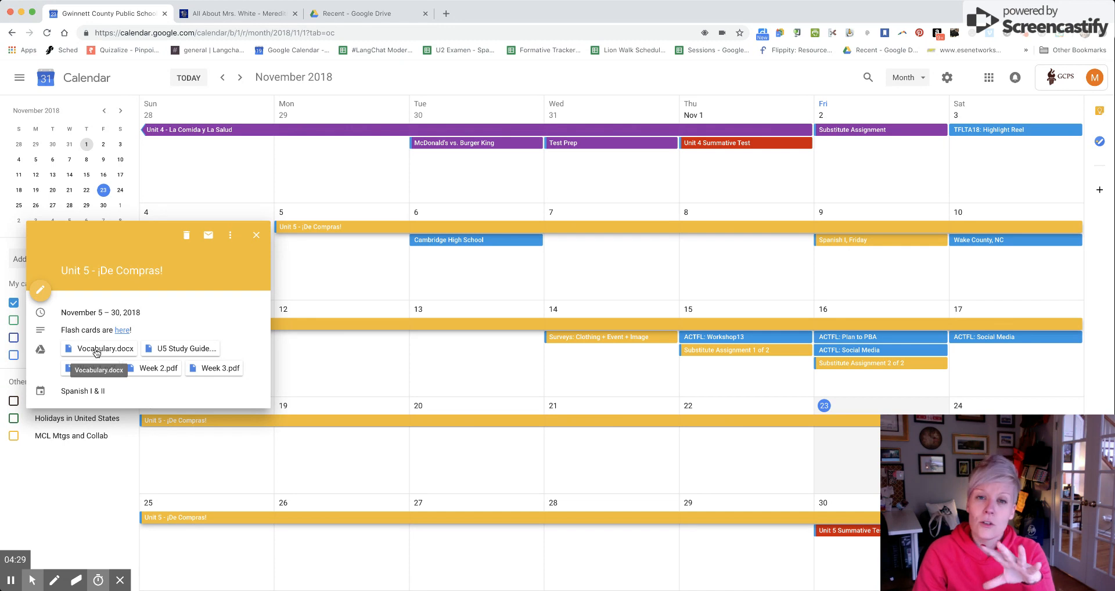
mouse_move(186, 348)
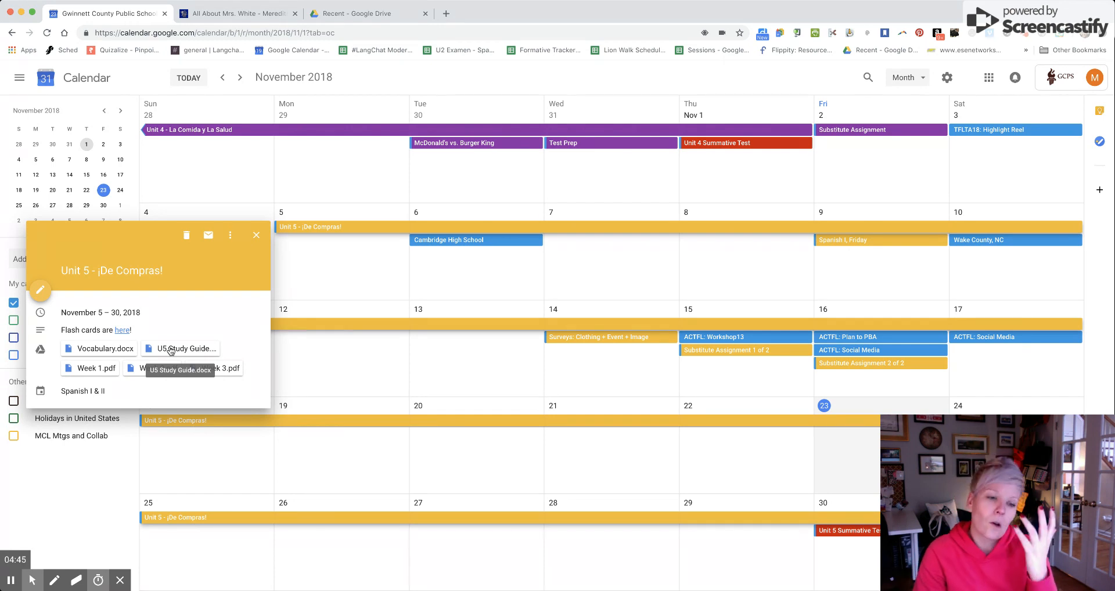
mouse_move(90, 368)
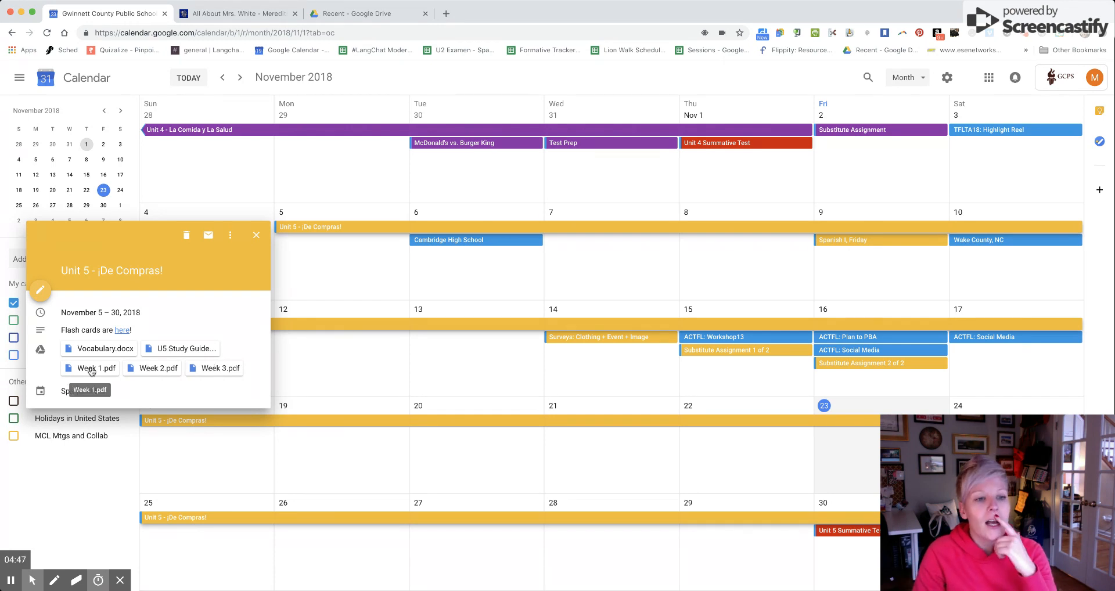
mouse_move(151, 368)
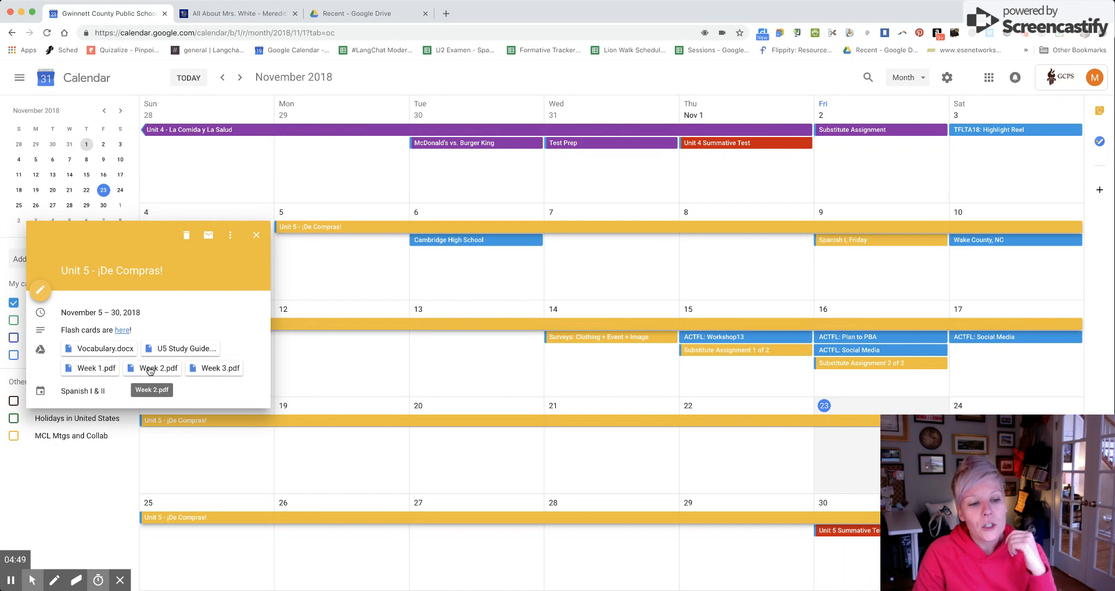
mouse_move(223, 368)
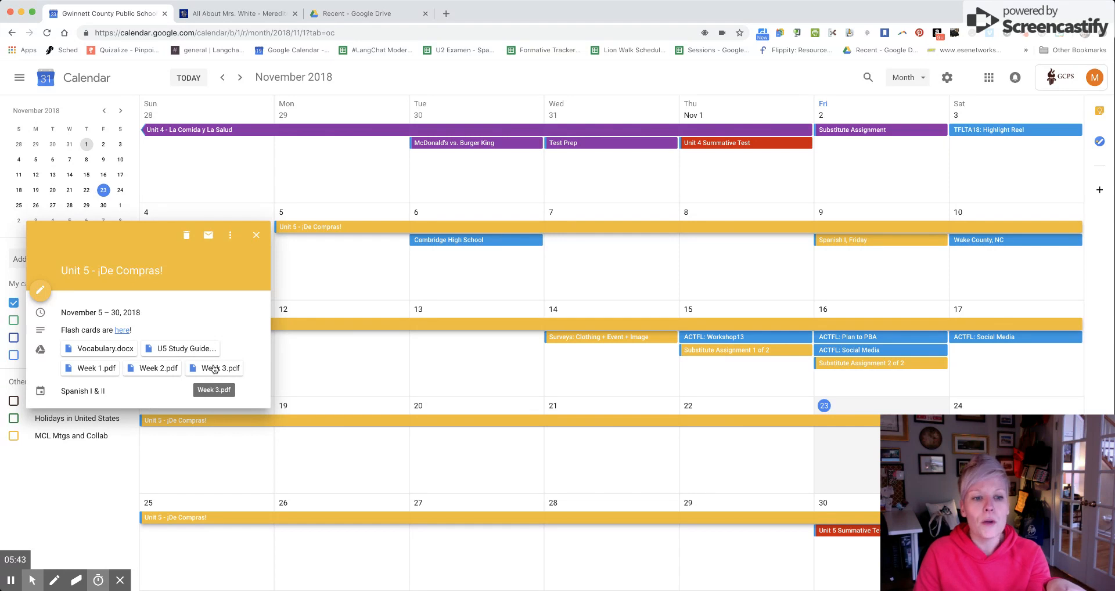
mouse_move(98, 348)
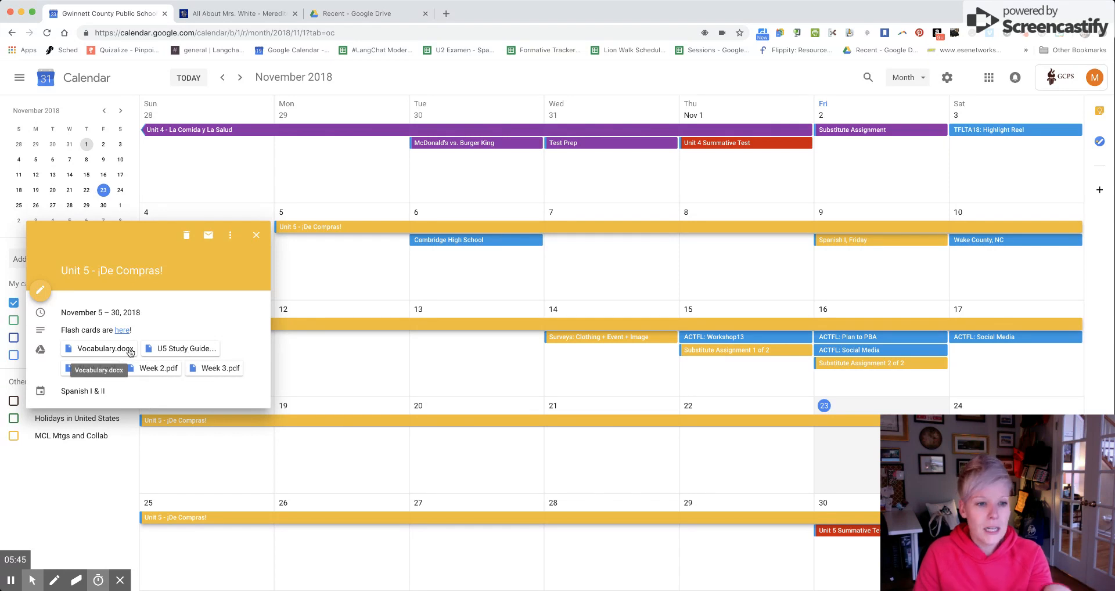
mouse_move(94, 368)
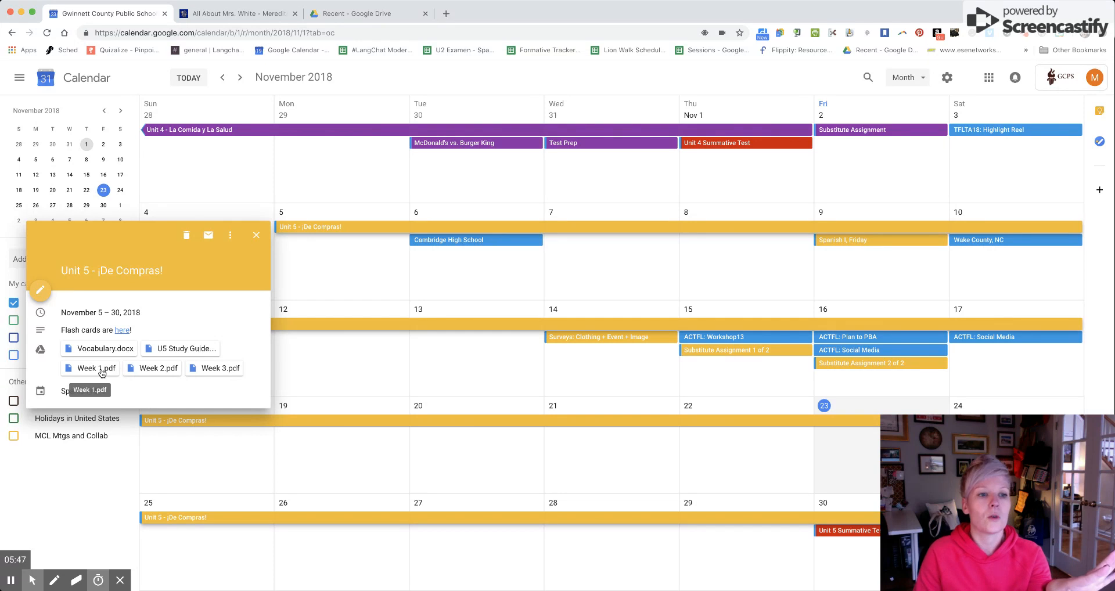
View the Week 1.pdf attachment in the Drive viewer, scroll through its slides, and return to the Calendar tab
left_click(94, 368)
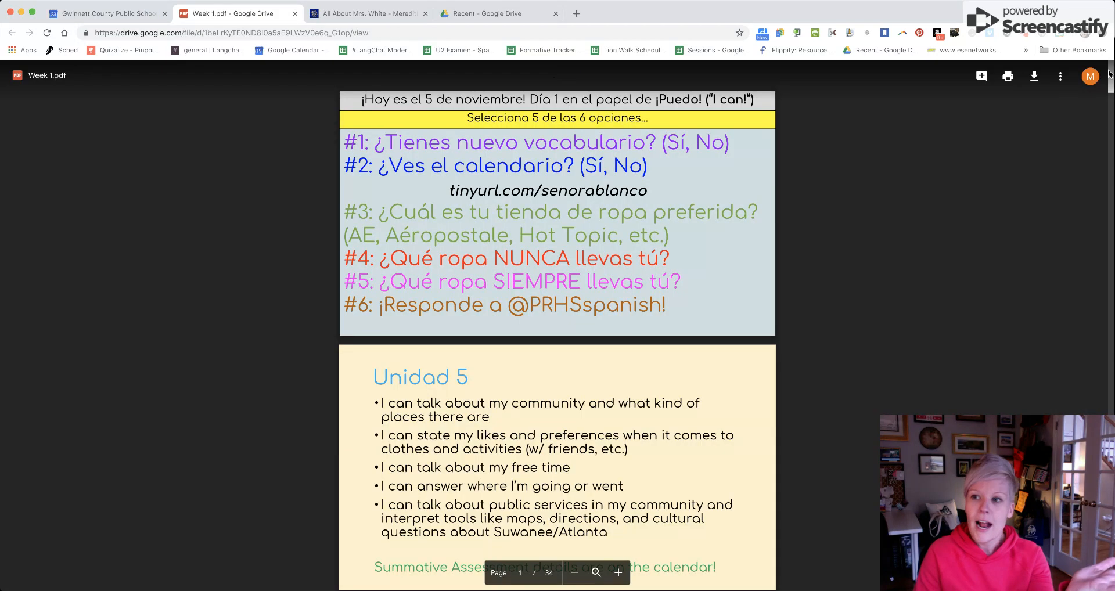
scroll("down", 3)
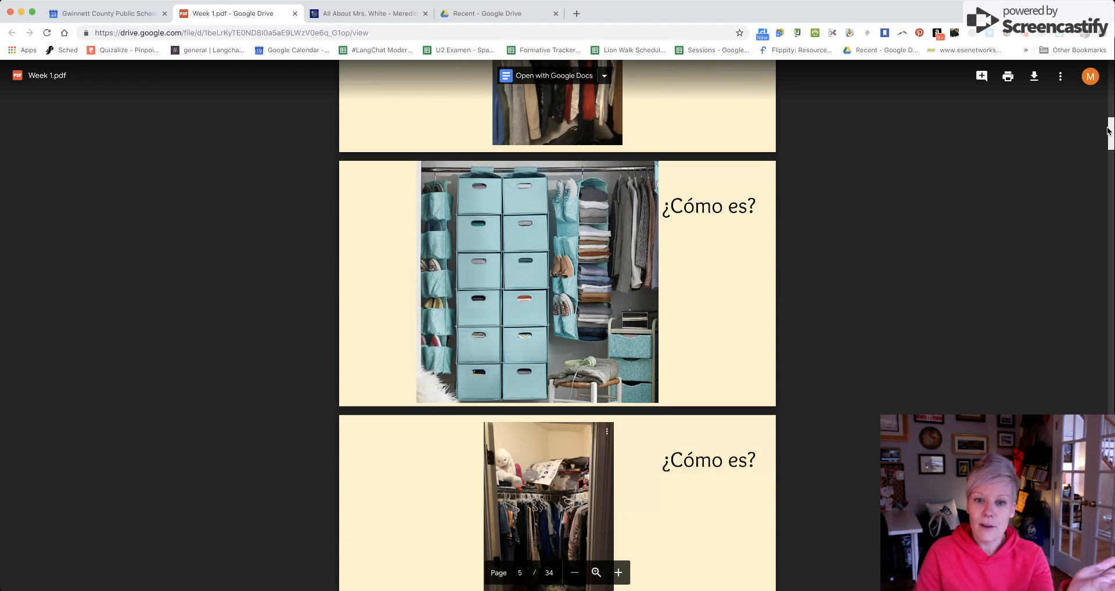
scroll("down", 3)
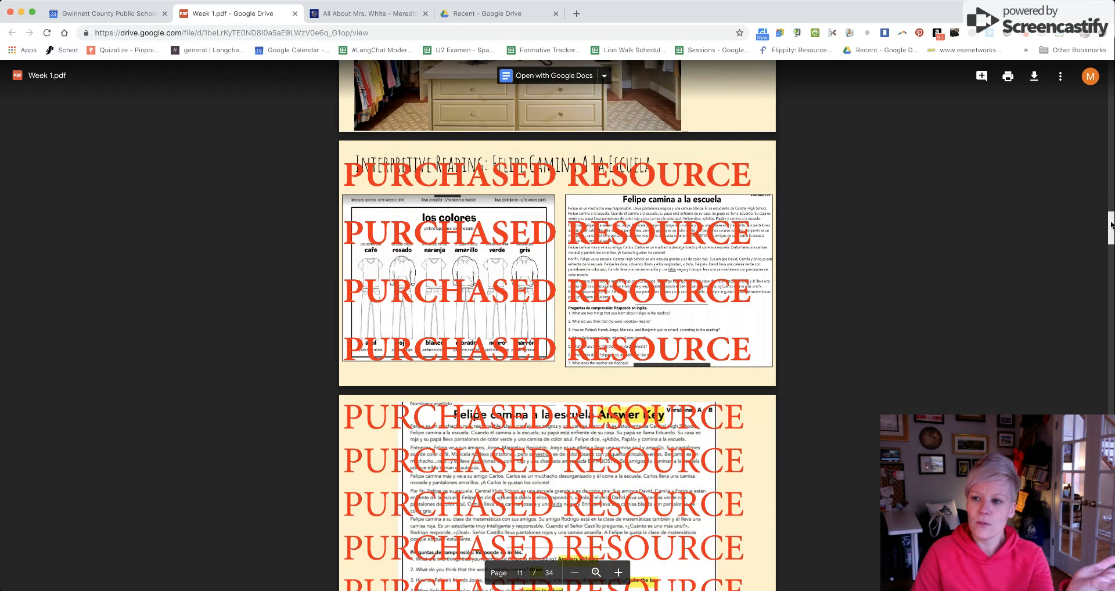
scroll("down", 3)
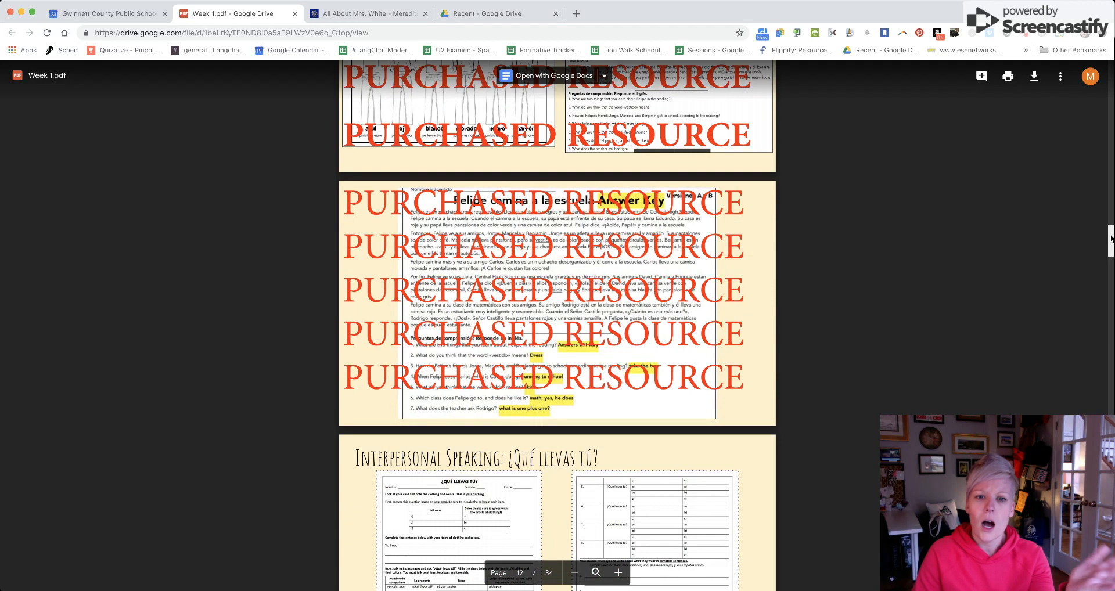
scroll("down", 3)
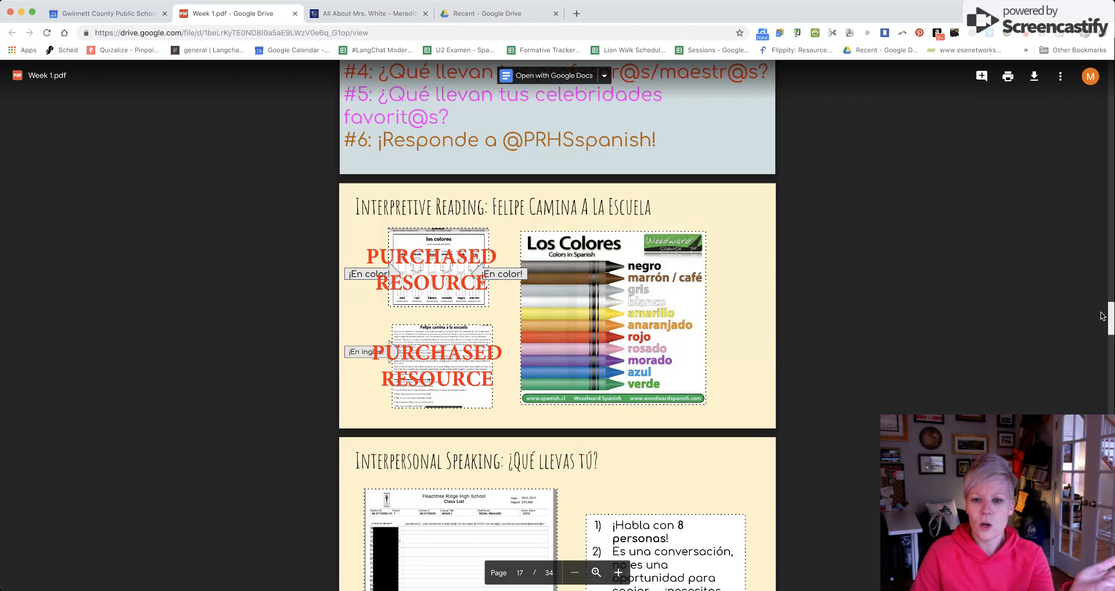
scroll("down", 3)
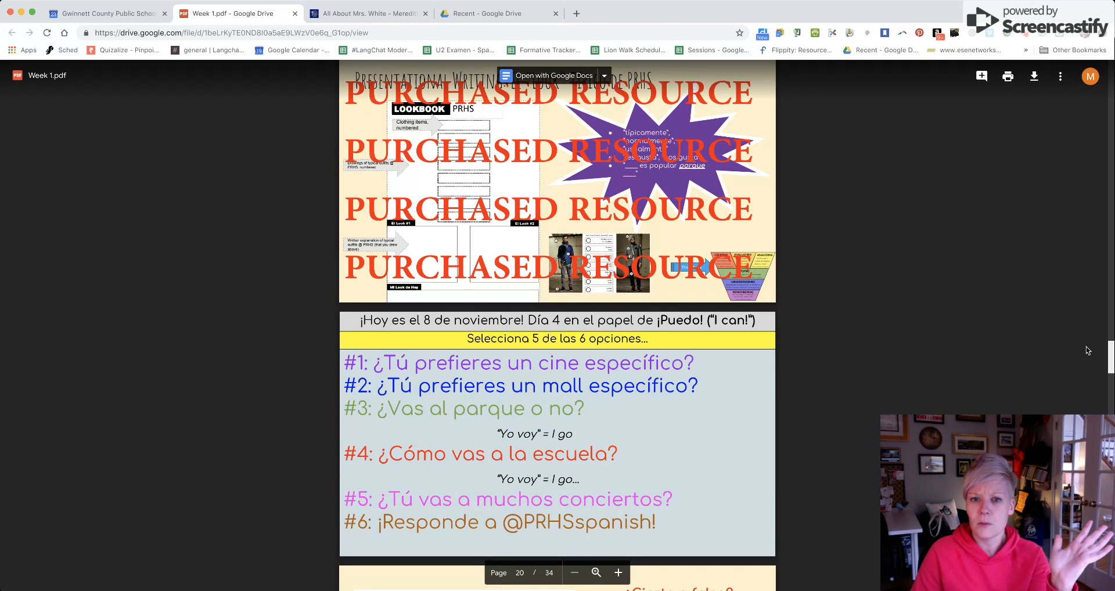
scroll("down", 3)
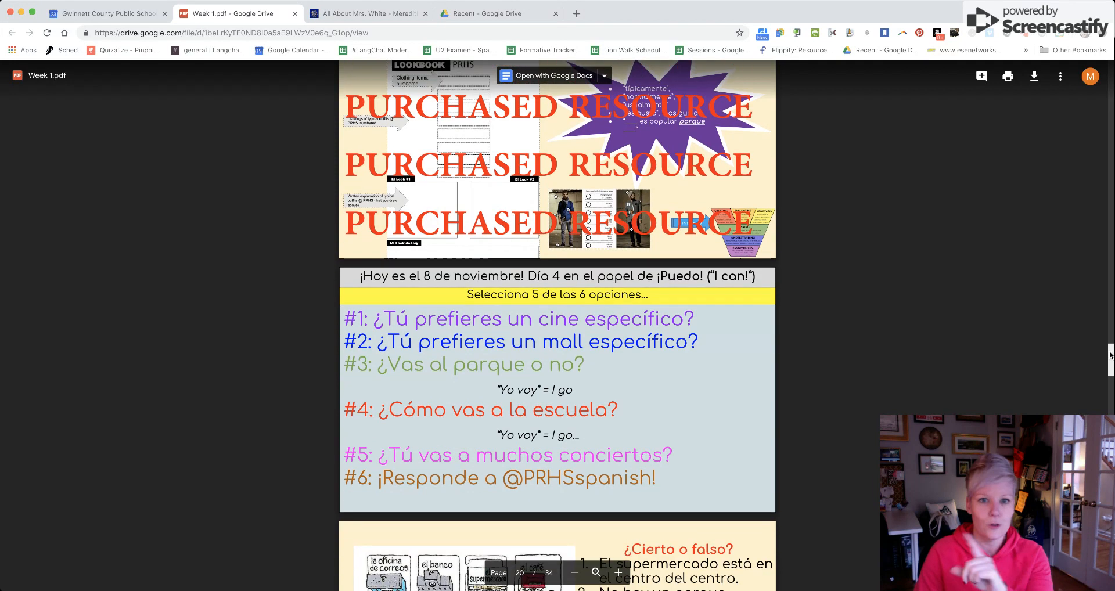
scroll("down", 3)
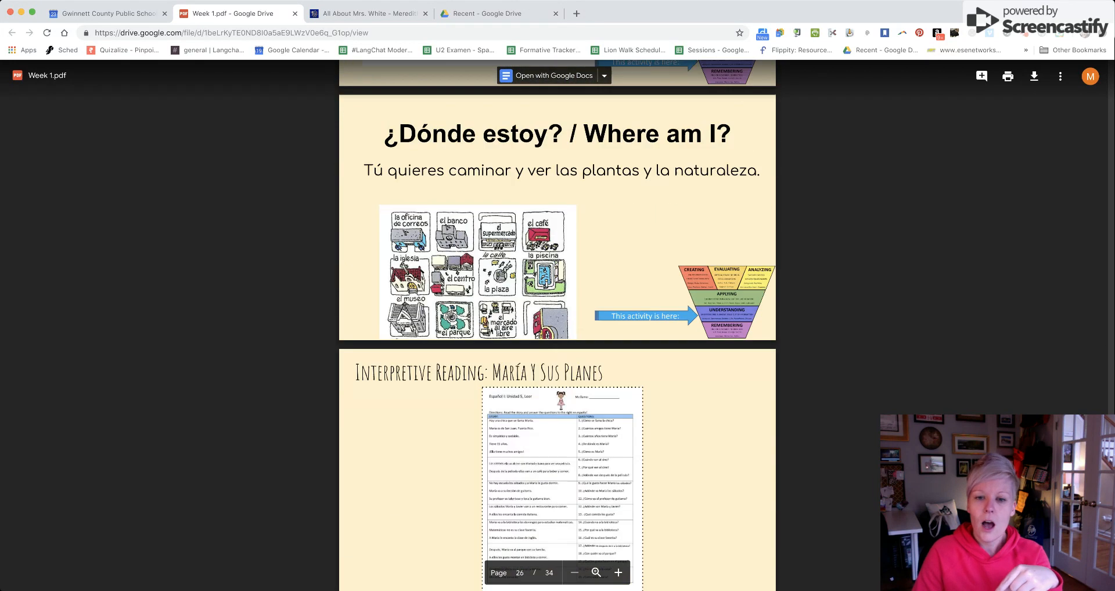
scroll("down", 3)
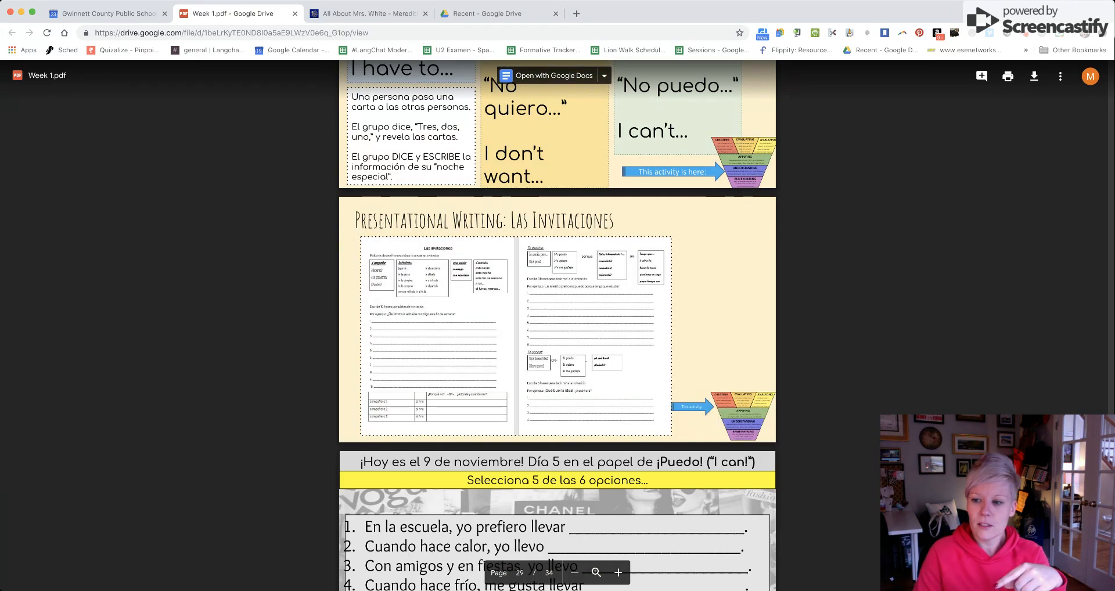
scroll("down", 3)
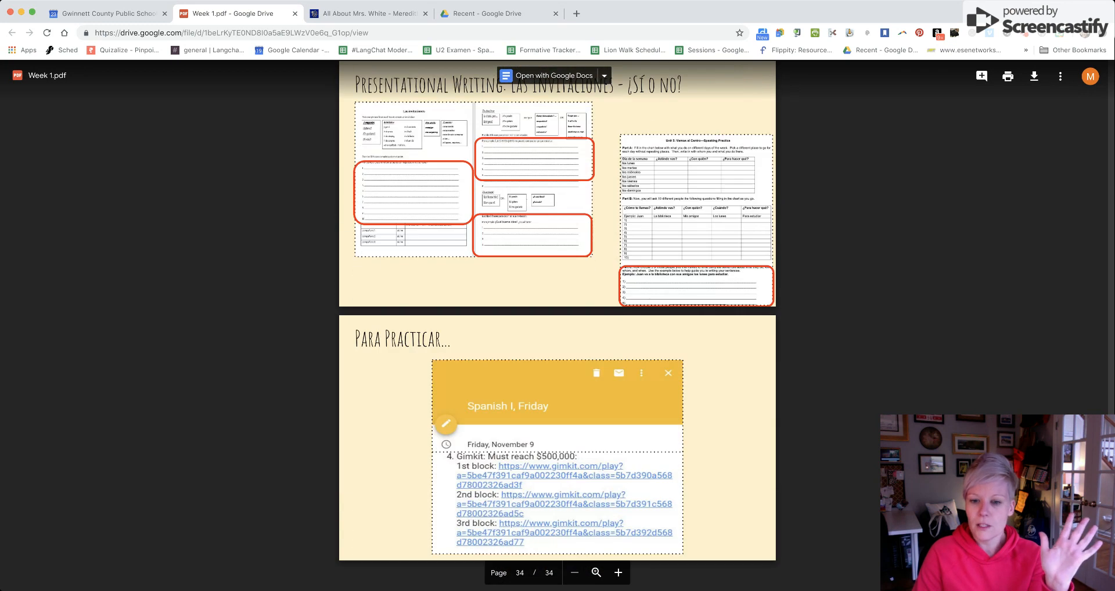
scroll("up", 3)
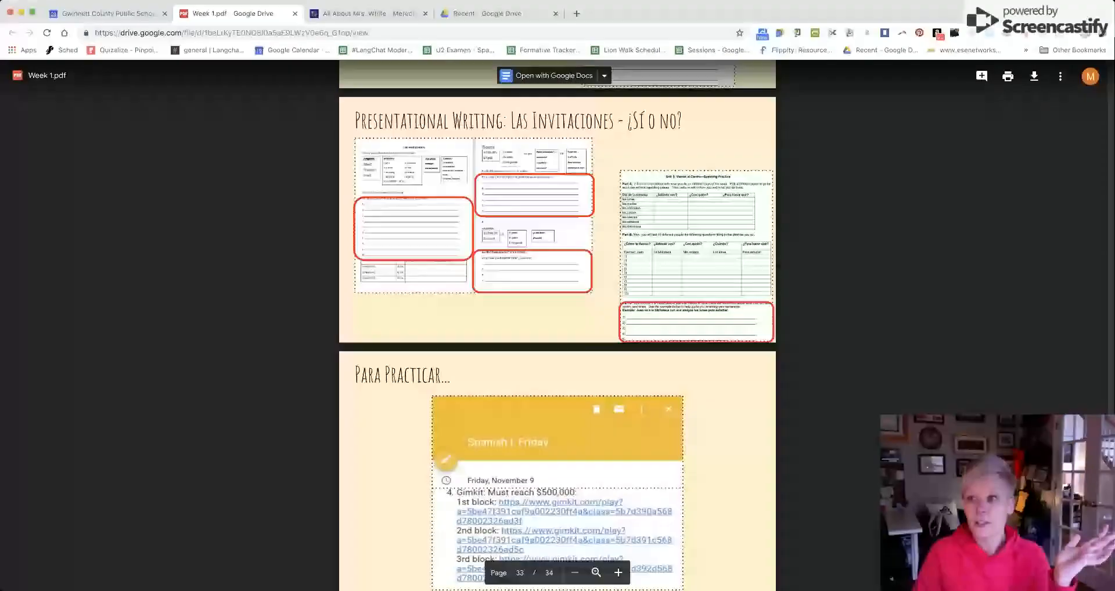
left_click(105, 13)
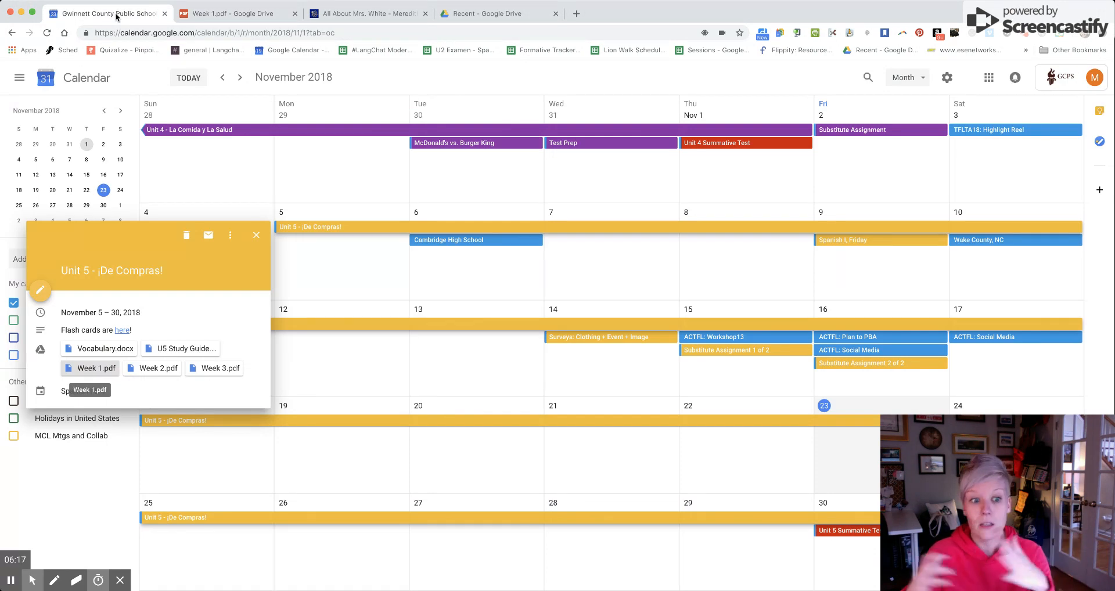
mouse_move(163, 181)
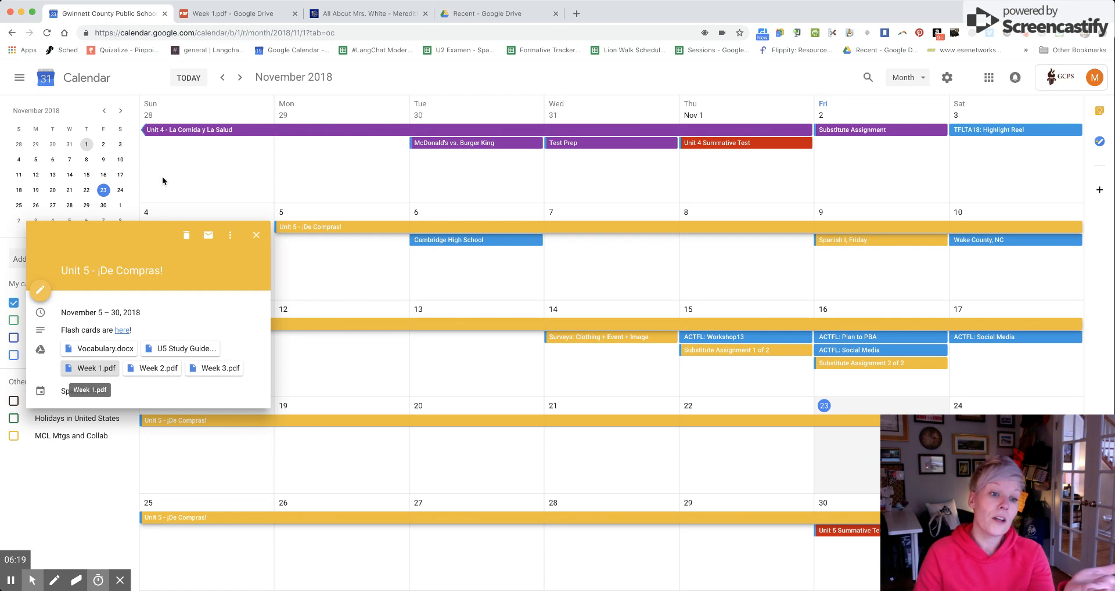
mouse_move(213, 368)
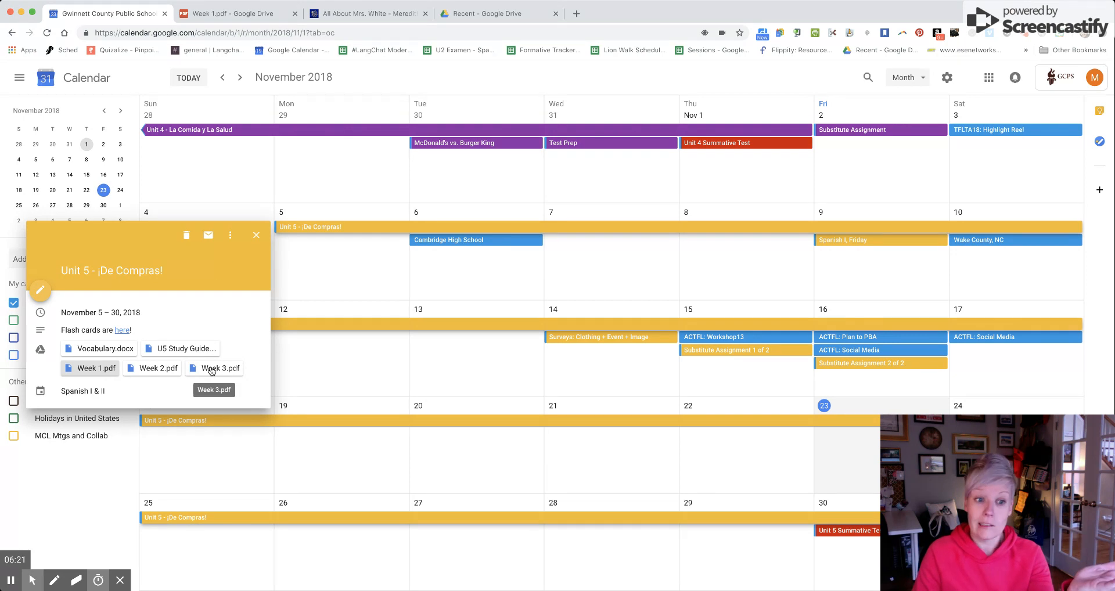
View the Week 3.pdf attachment in the Drive viewer, read through its slides, and return to the calendar
left_click(219, 368)
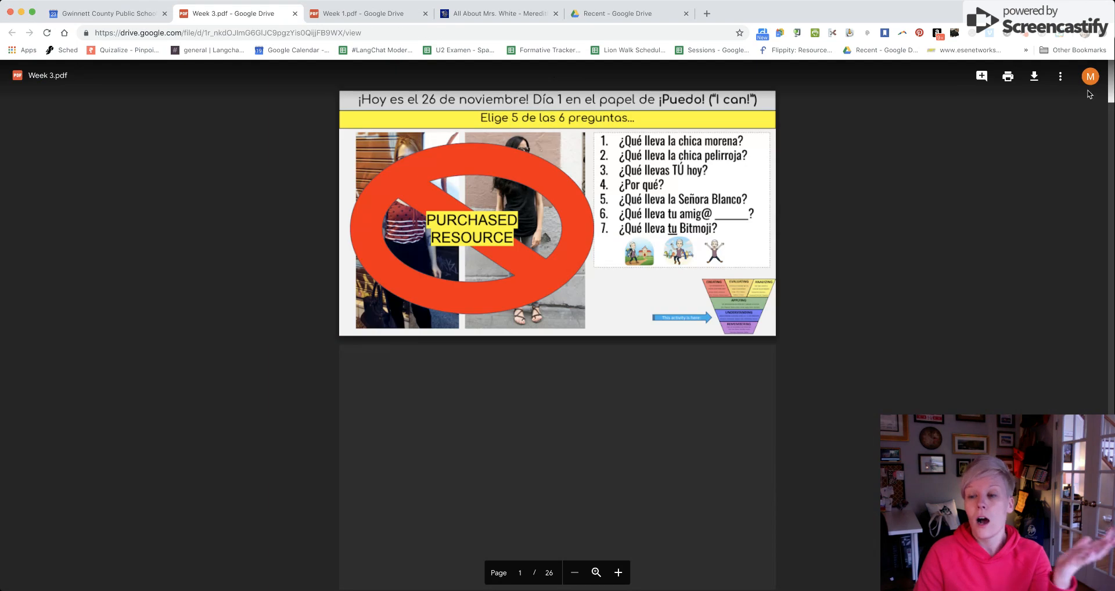
scroll("down", 3)
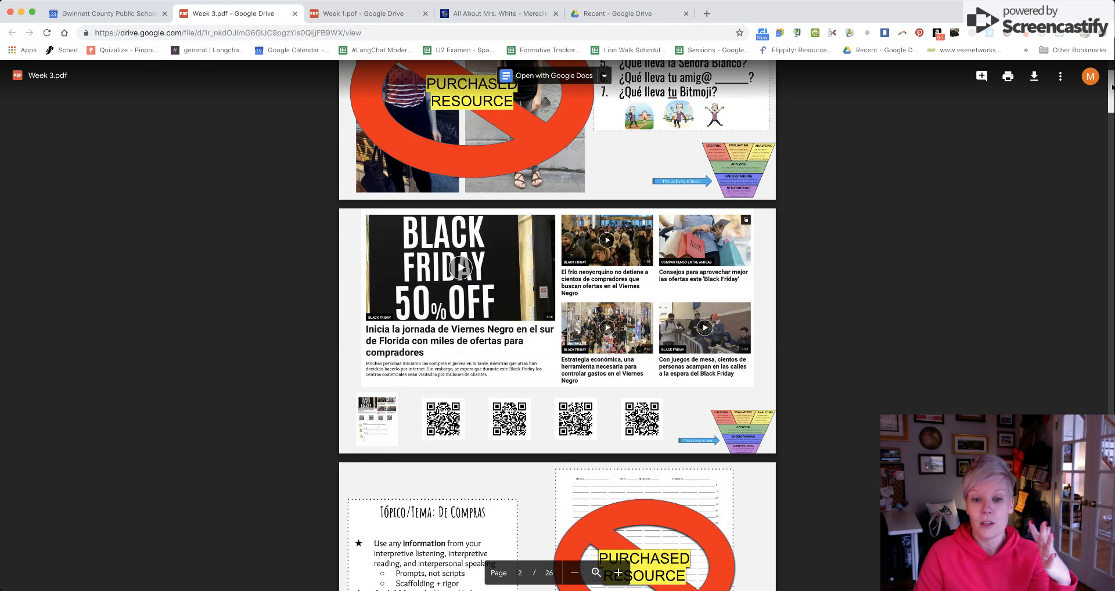
scroll("down", 3)
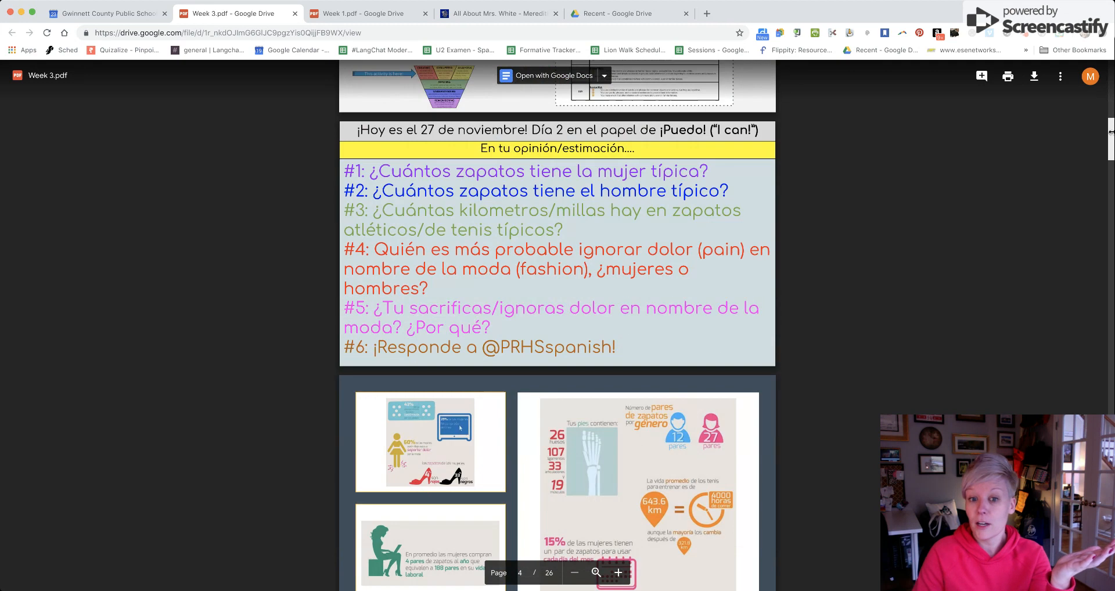
scroll("down", 3)
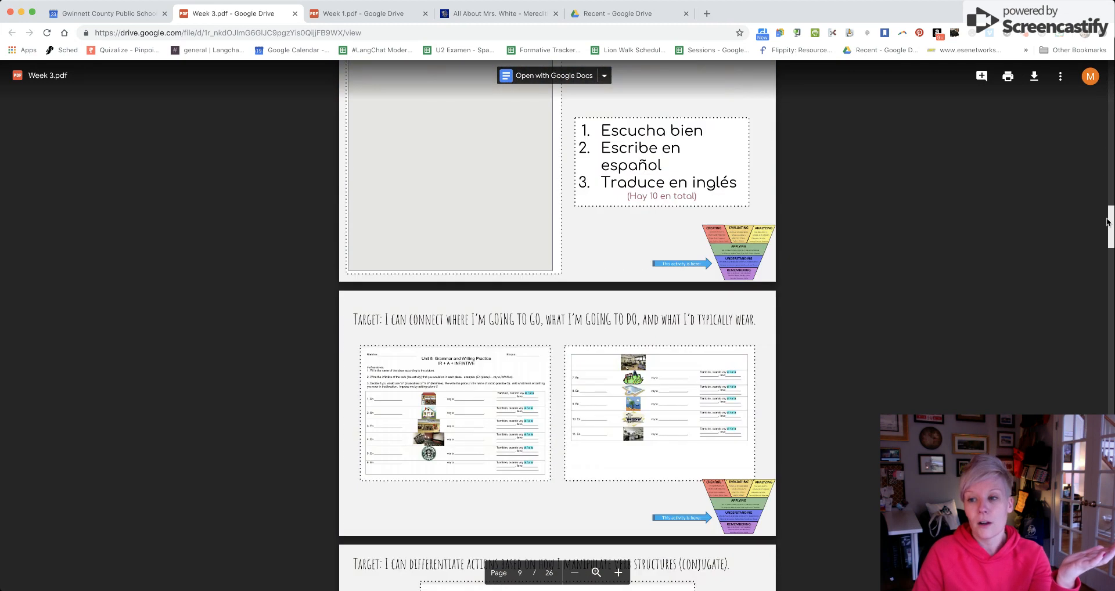
scroll("down", 3)
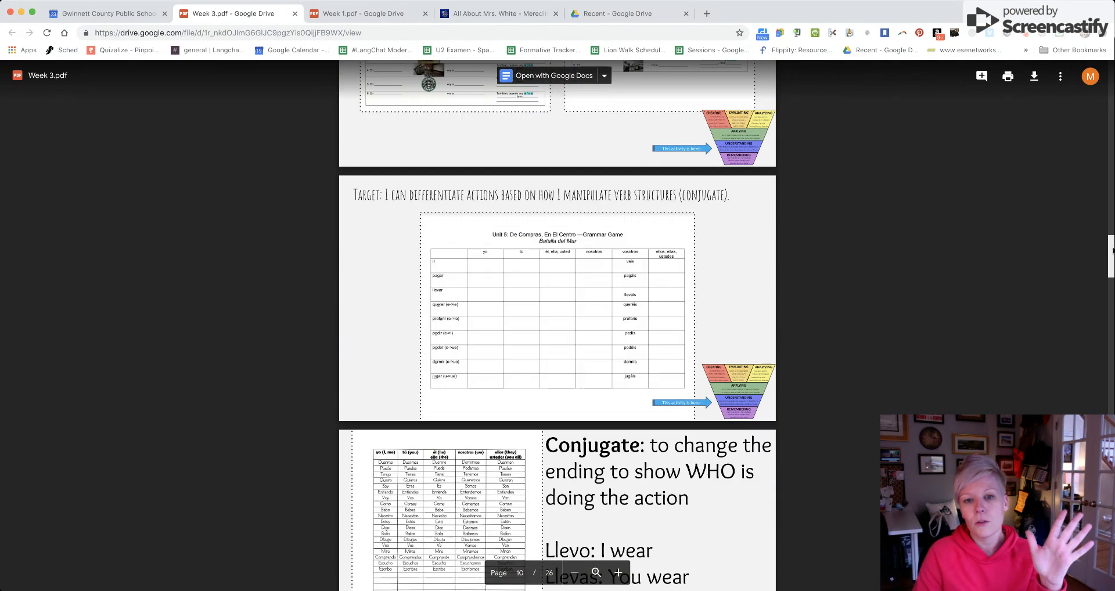
scroll("down", 3)
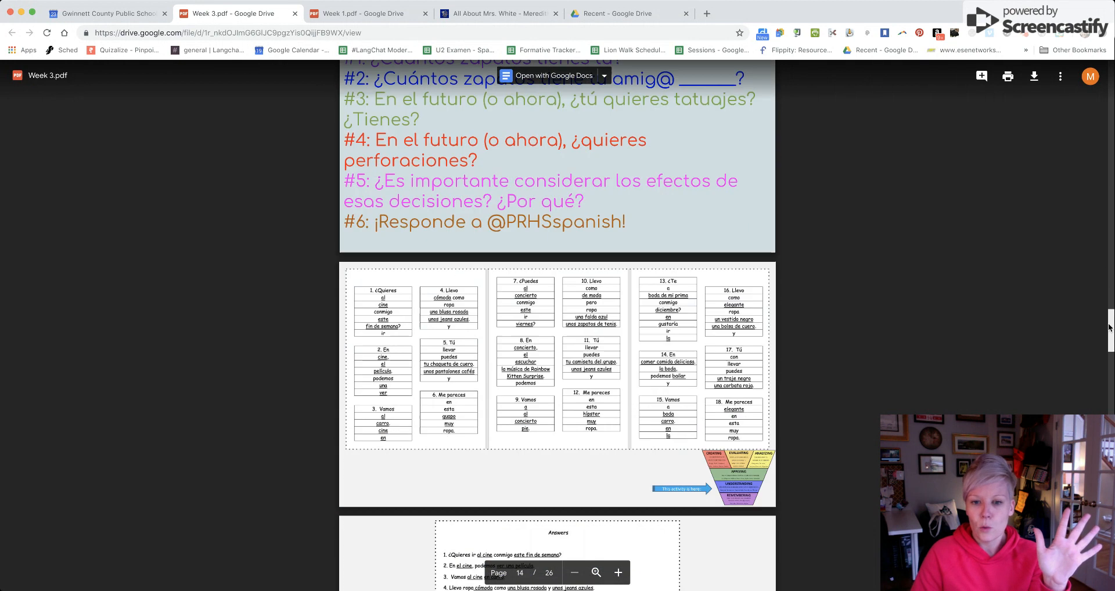
scroll("down", 3)
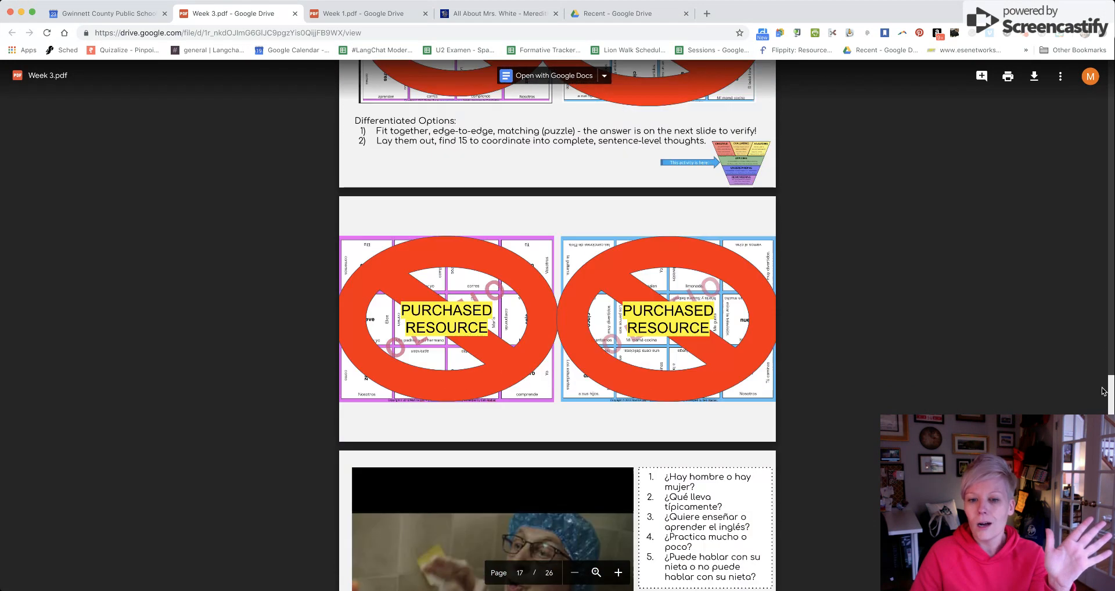
scroll("down", 3)
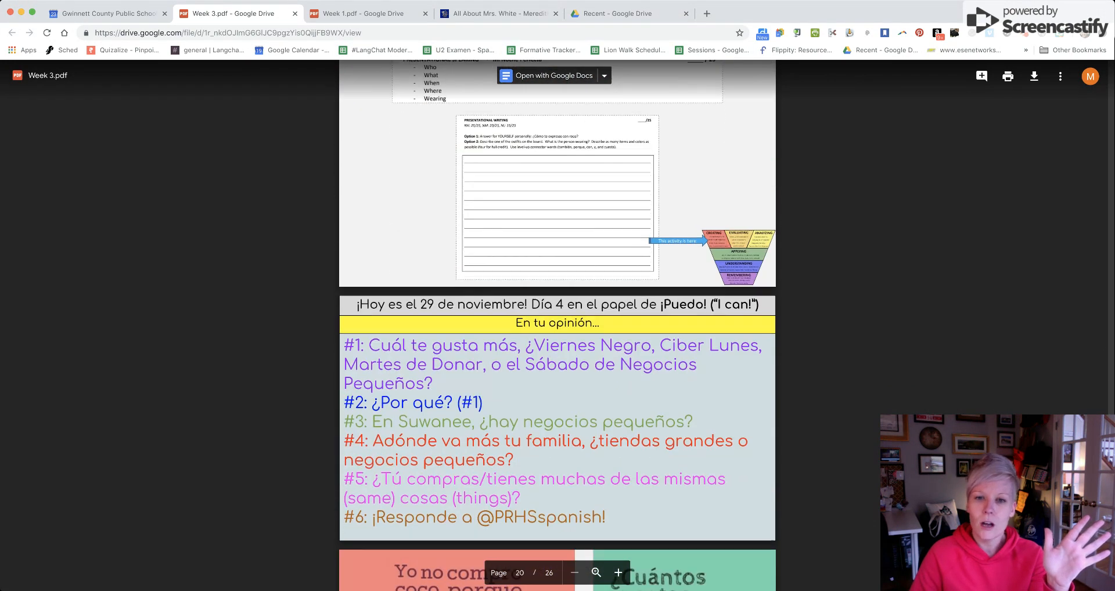
scroll("down", 3)
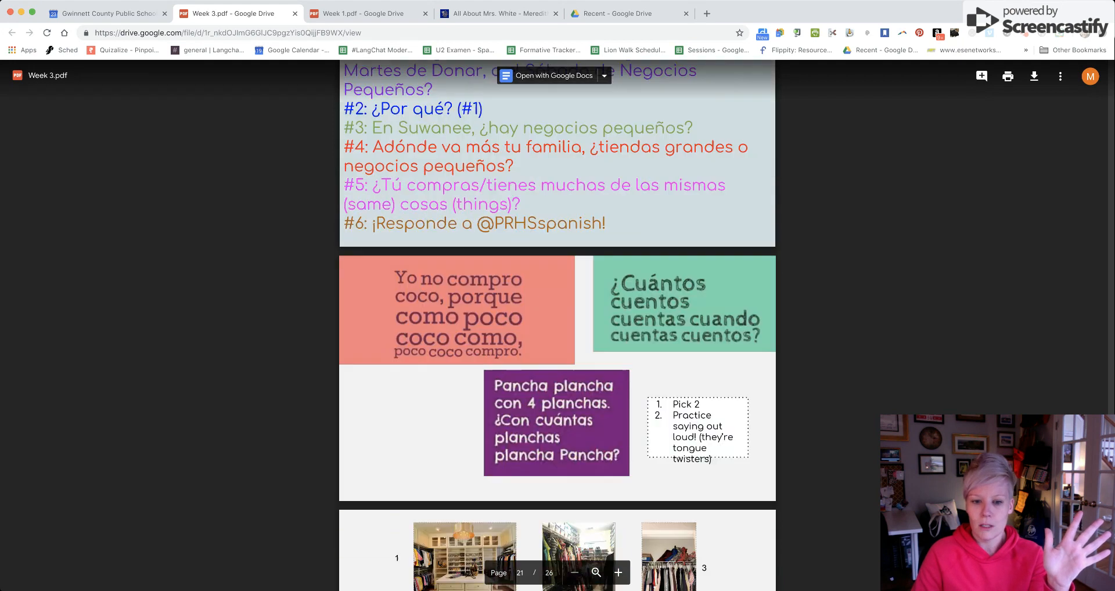
scroll("down", 3)
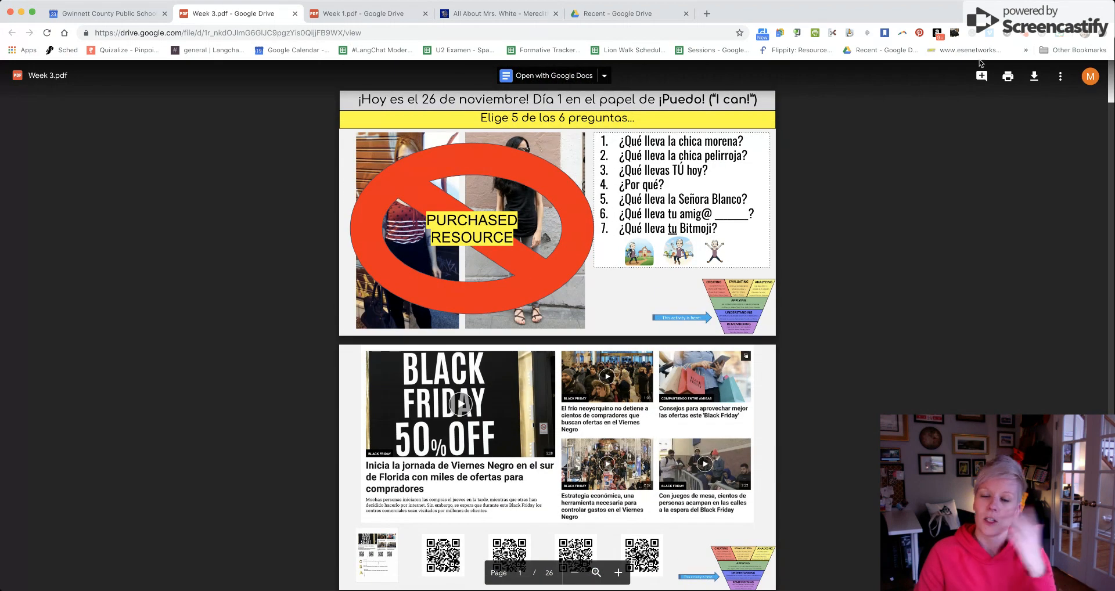
left_click(107, 13)
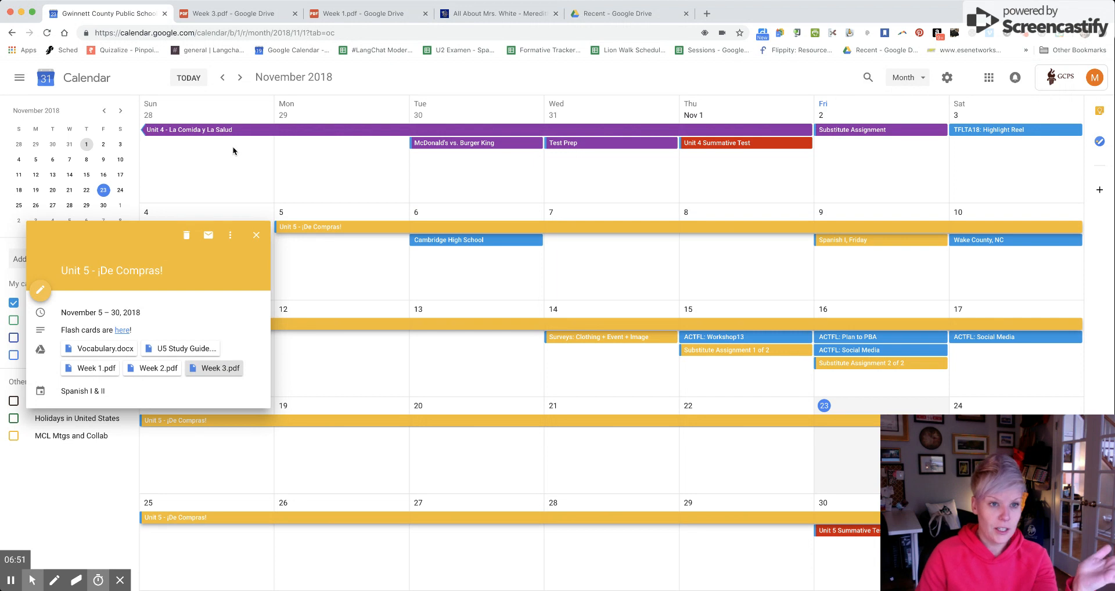
Show the Unit 4 event's details, then page back through October and September 2018 to August
left_click(189, 129)
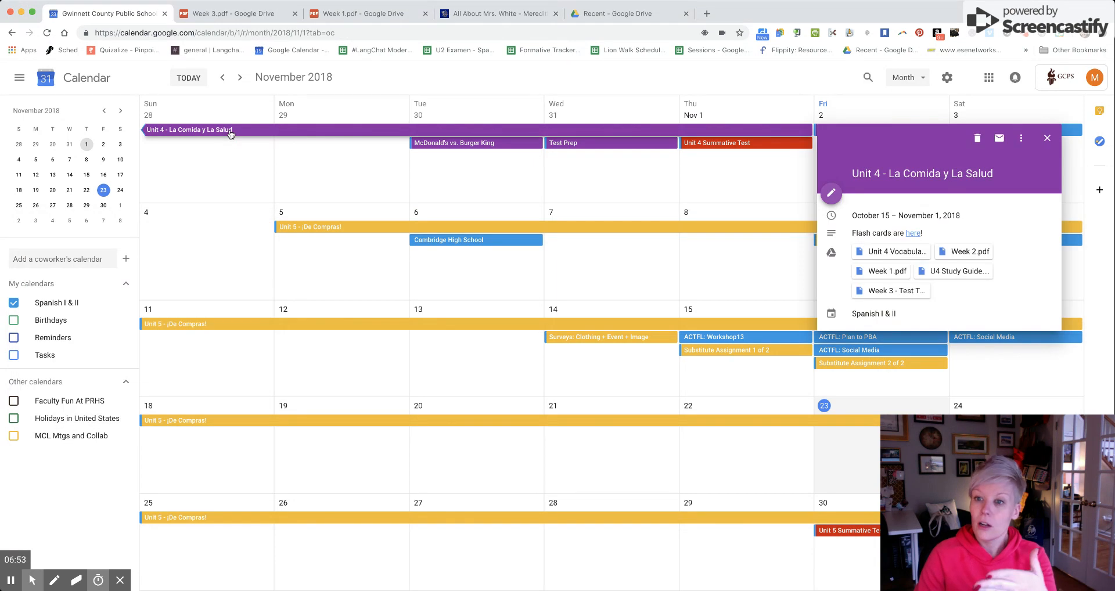
left_click(222, 77)
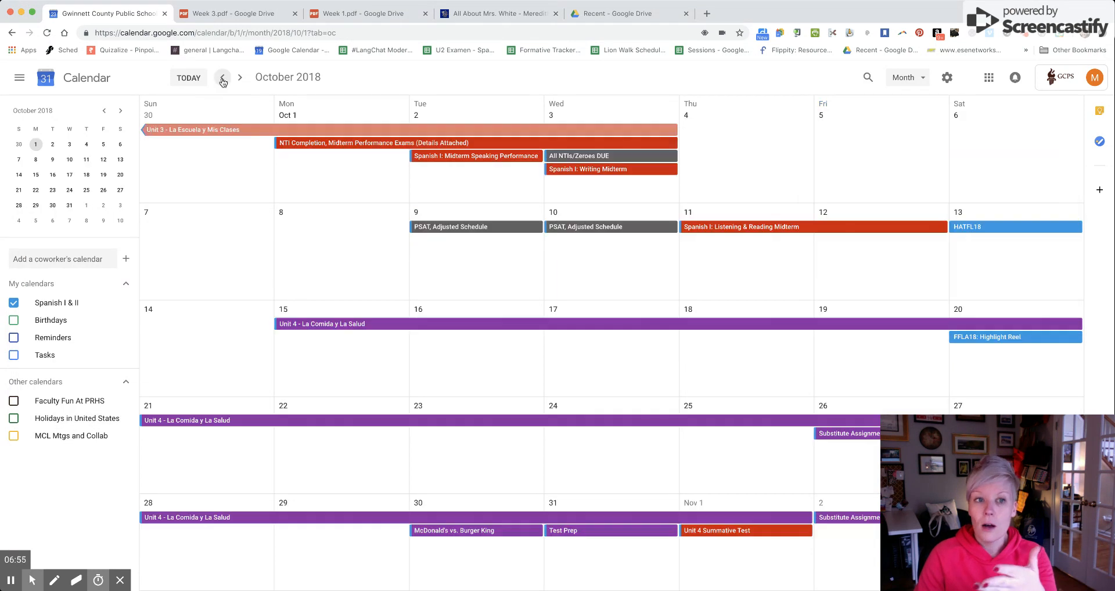
mouse_move(245, 126)
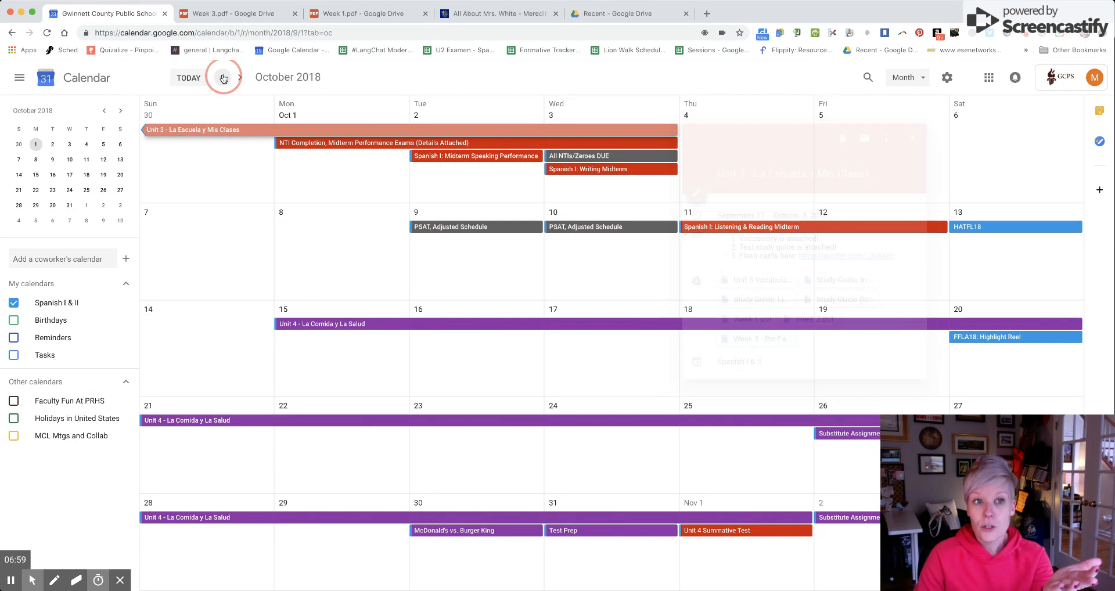
left_click(223, 78)
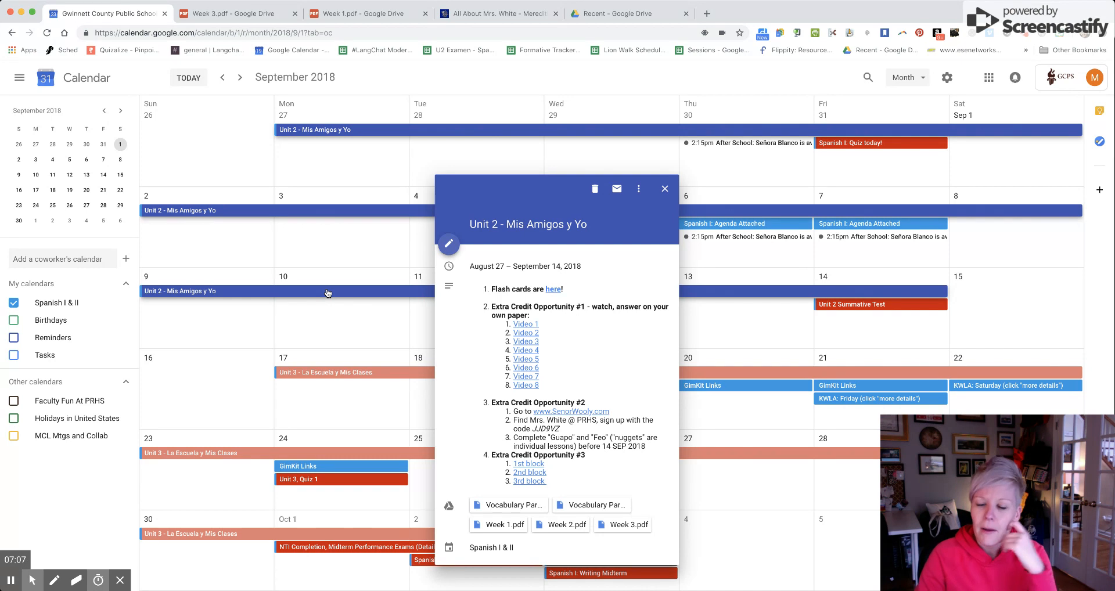
mouse_move(546, 334)
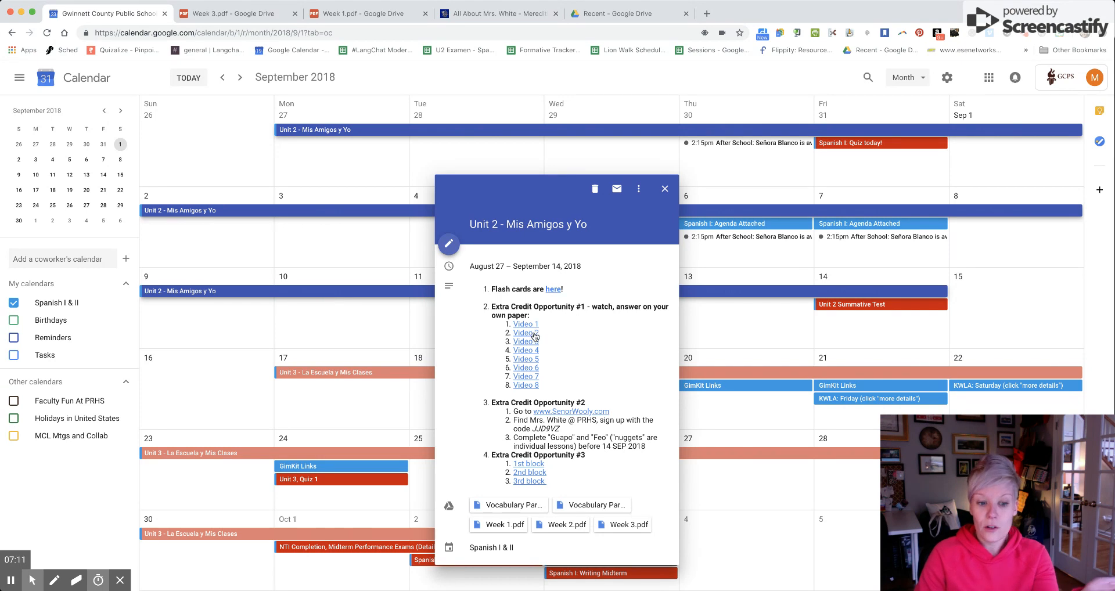
mouse_move(590, 394)
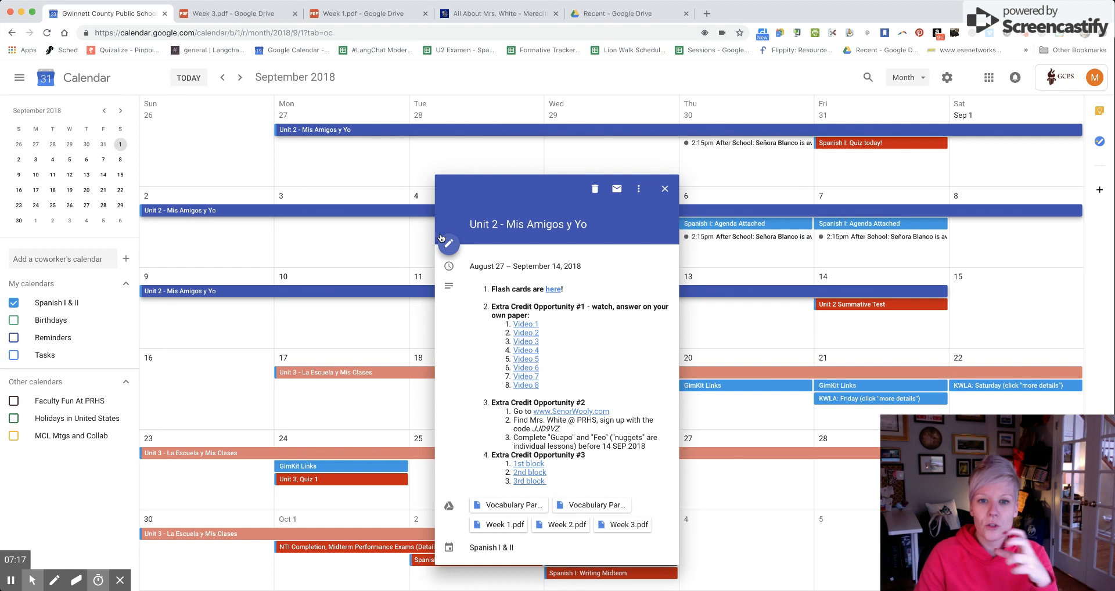
left_click(222, 77)
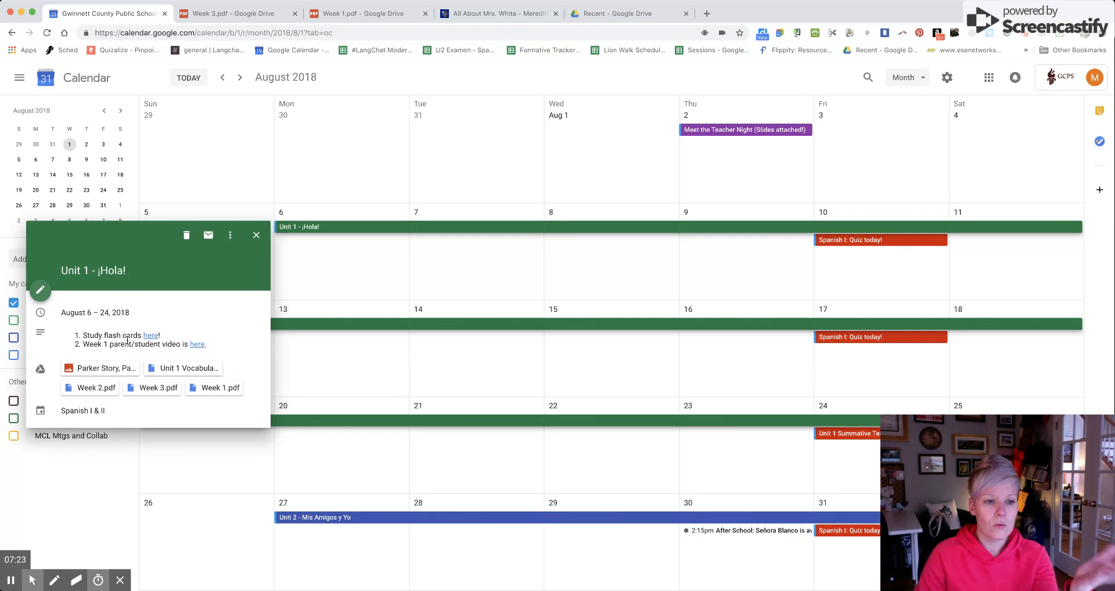
mouse_move(106, 368)
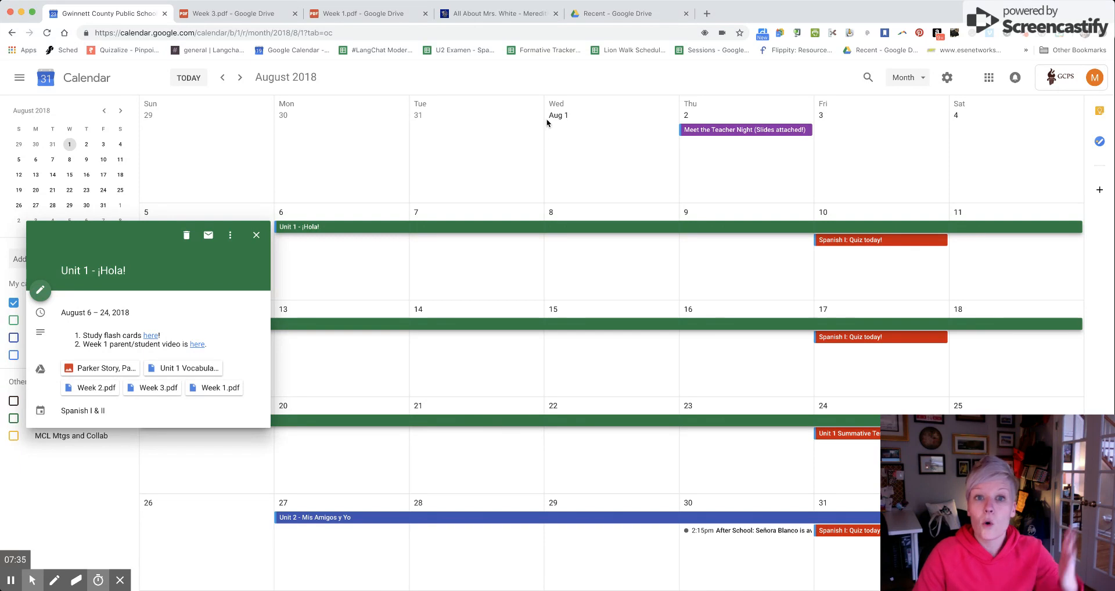
mouse_move(226, 175)
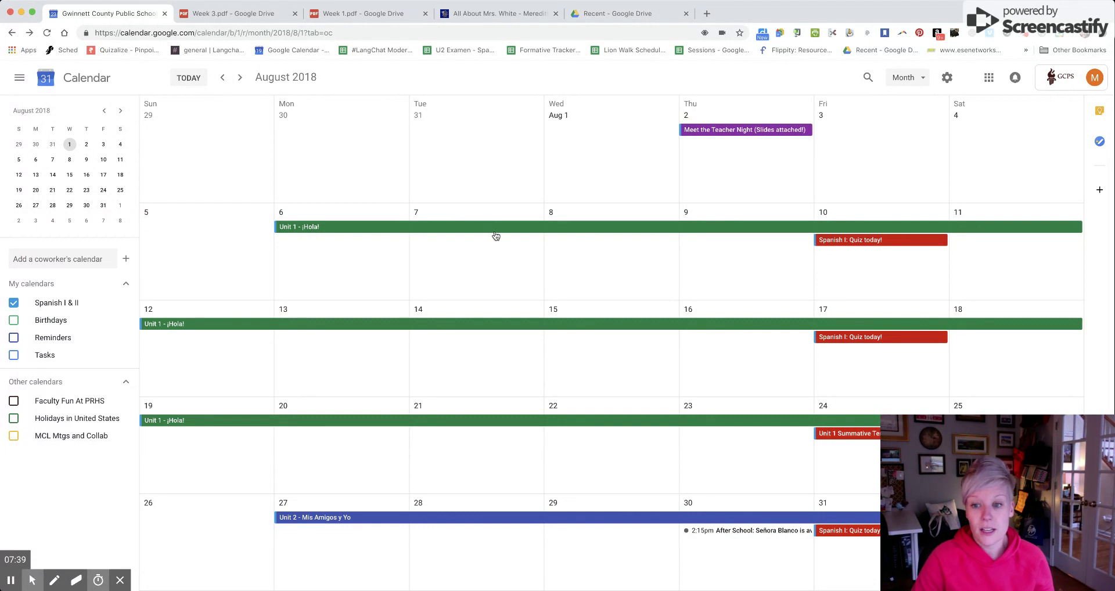
mouse_move(718, 397)
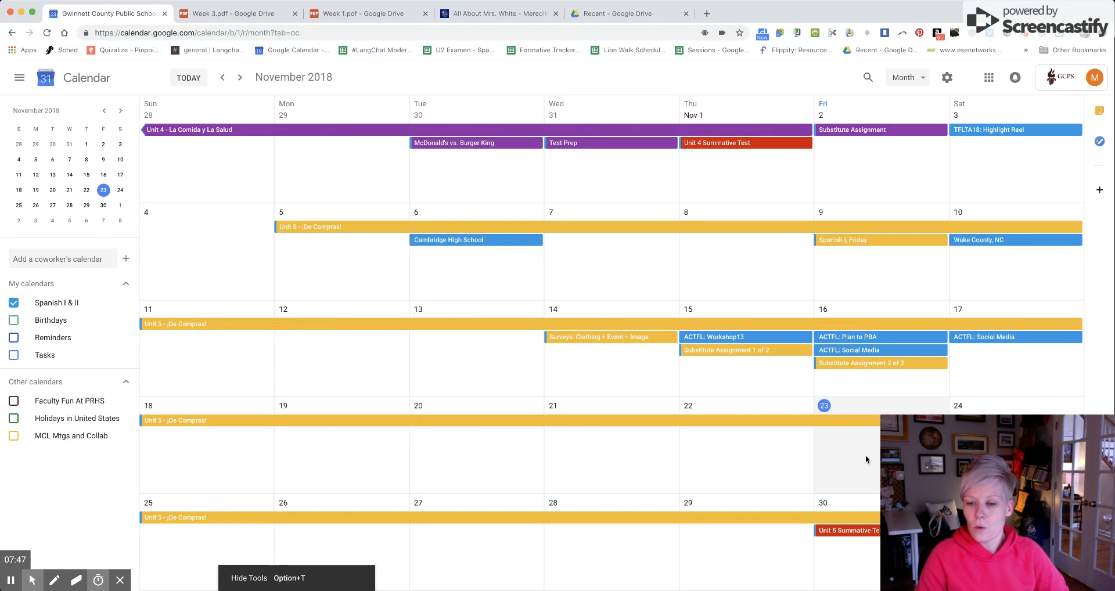
Draft a 'Spanish I Agenda' event on November 23, then discard the unsaved draft
left_click(846, 456)
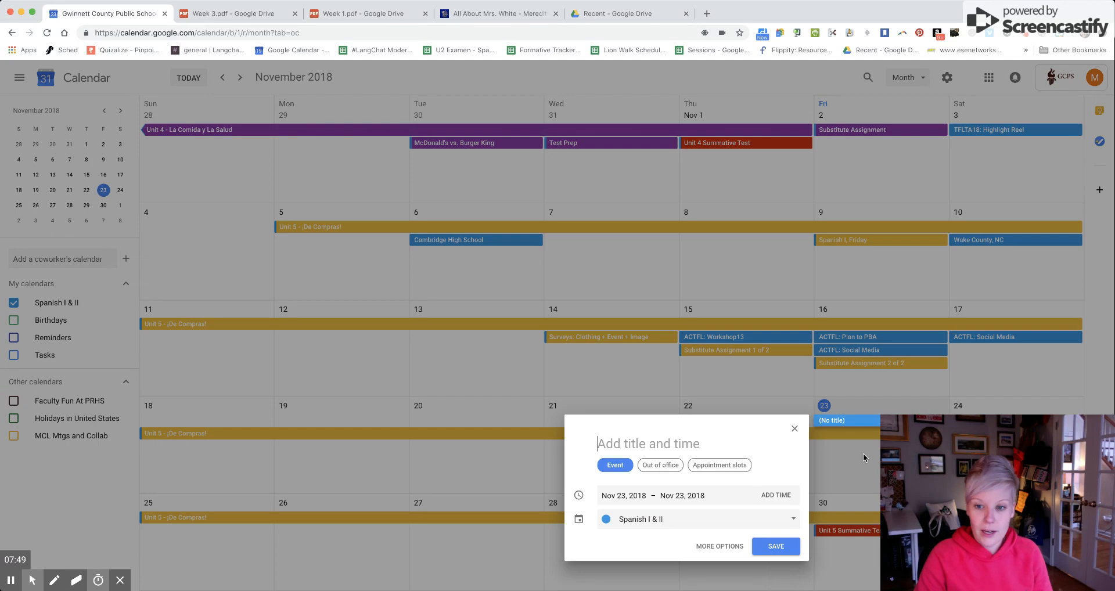
type("Spanish I")
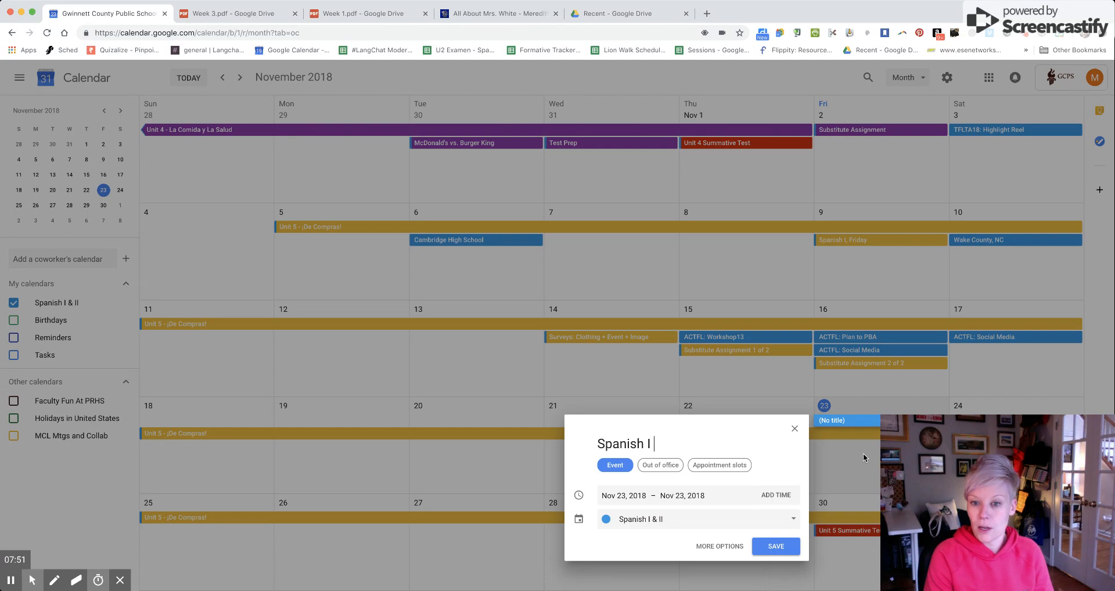
type("Agenda")
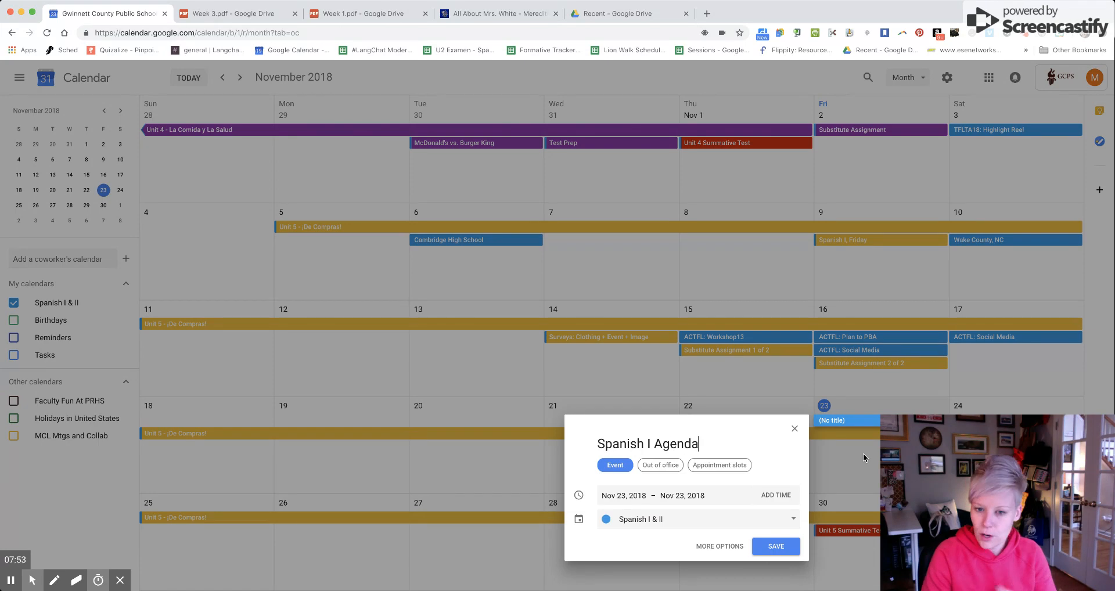
mouse_move(824, 436)
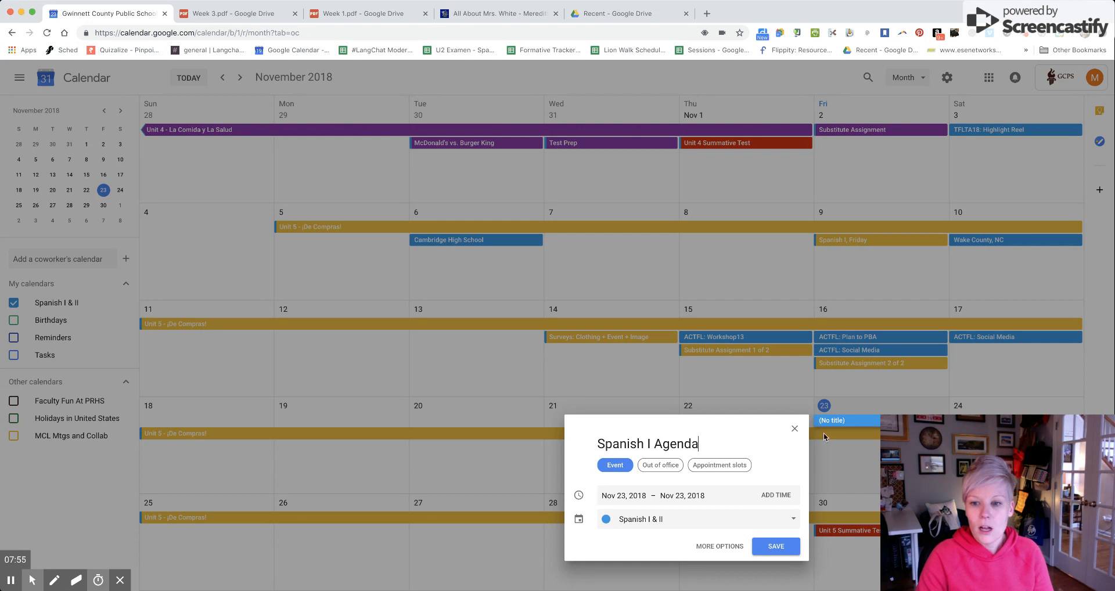
left_click(794, 429)
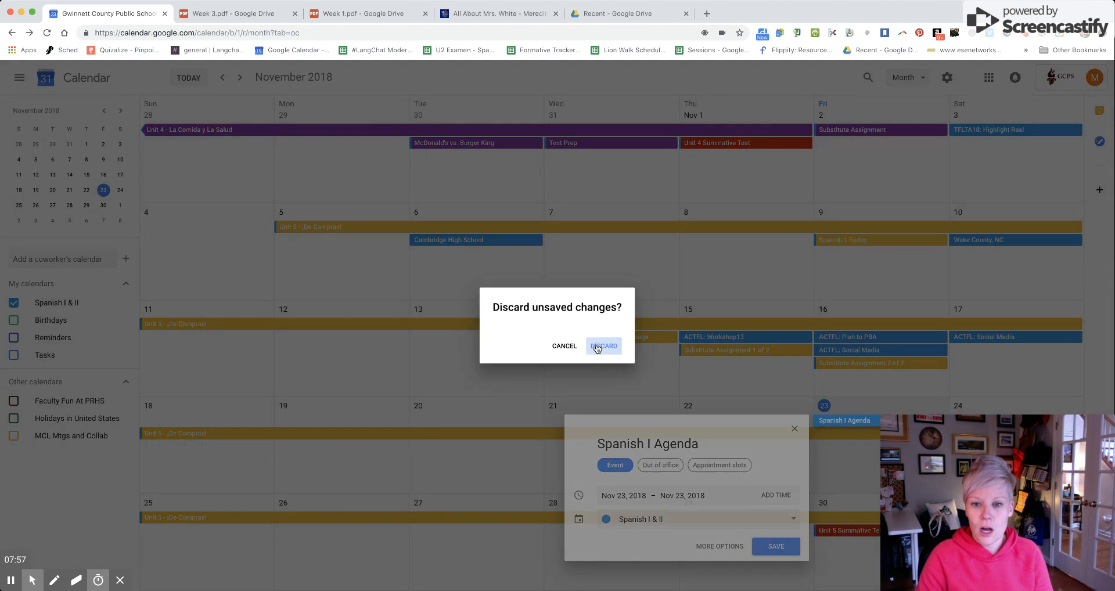
left_click(602, 346)
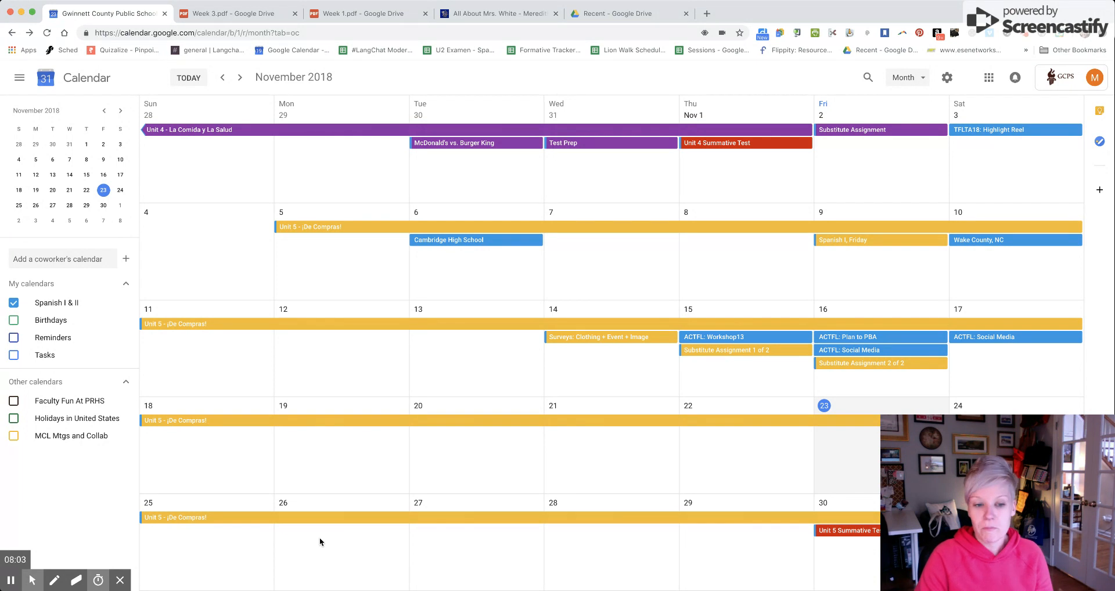
Create an all-day 'Unit 5: Test, test!' event on November 26 ending November 30, save it, and show its details
left_click(341, 516)
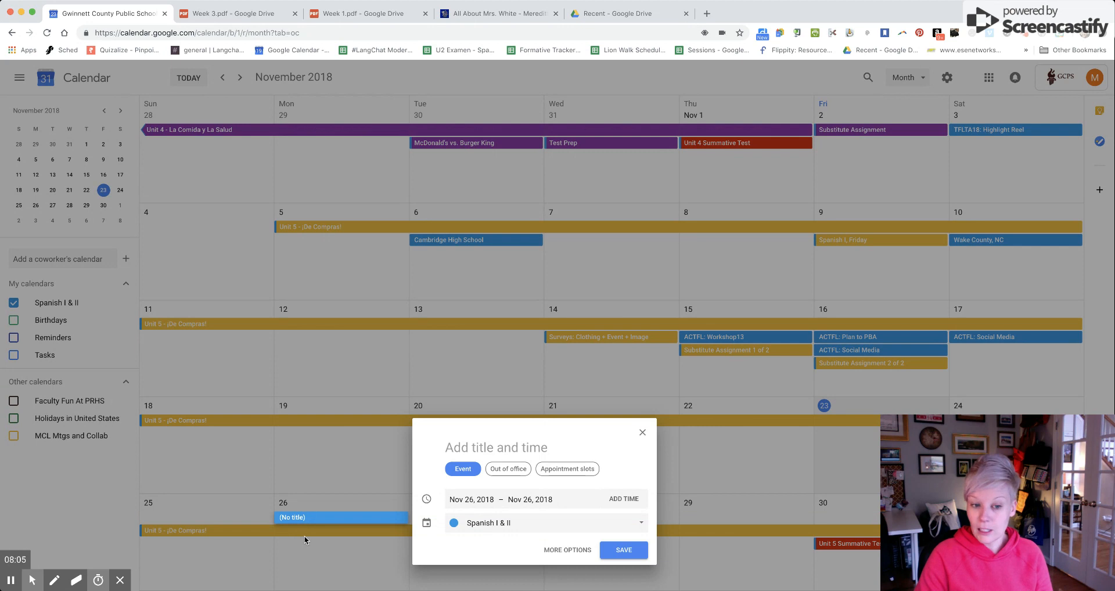
type("Unit 5")
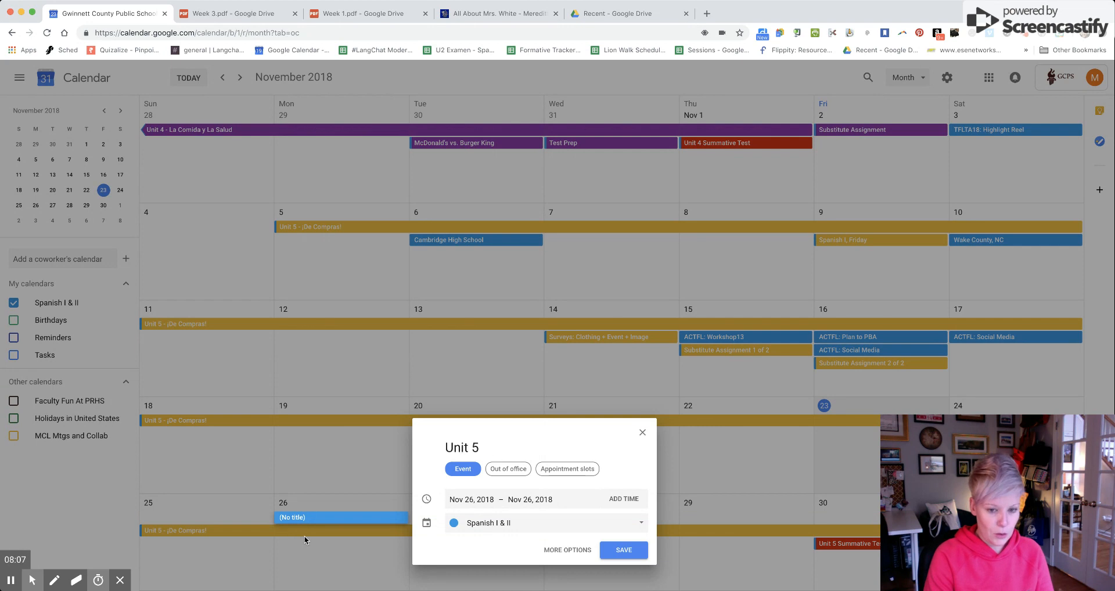
type(": Test, tes")
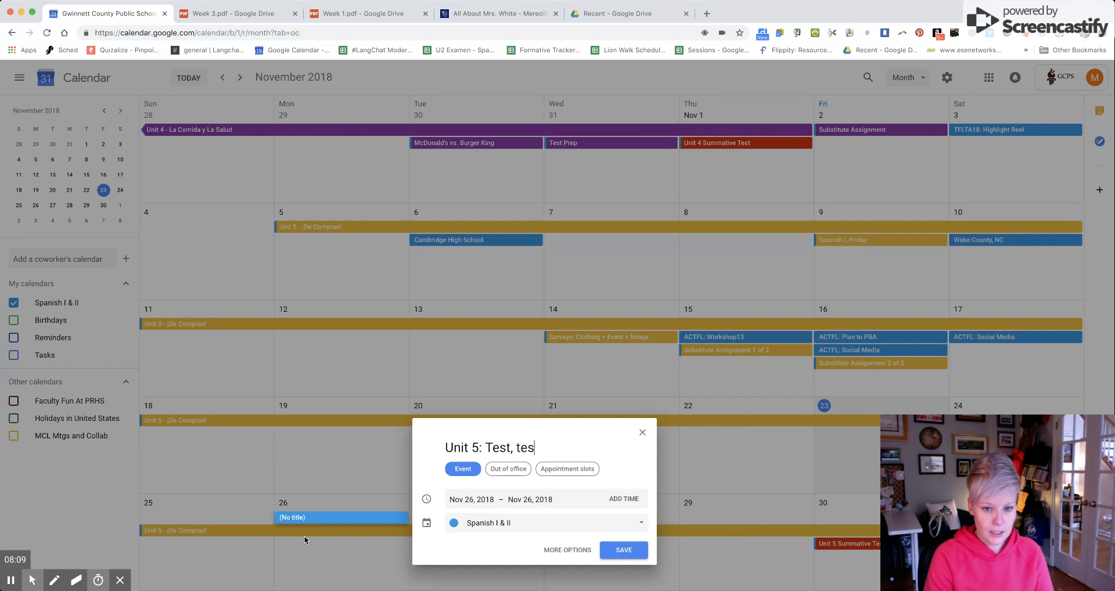
type("t!")
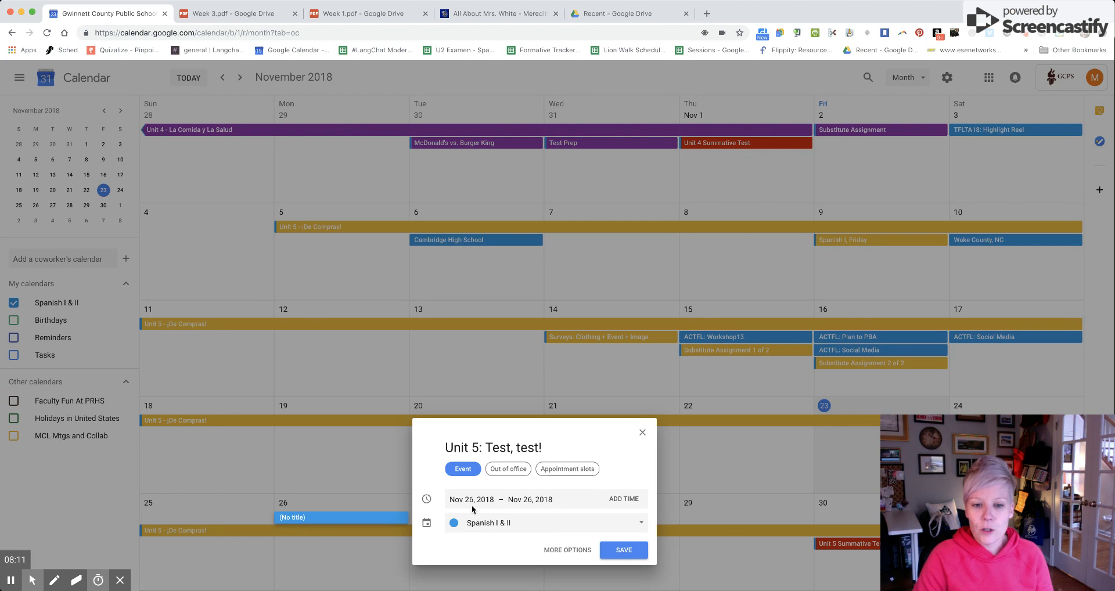
left_click(470, 498)
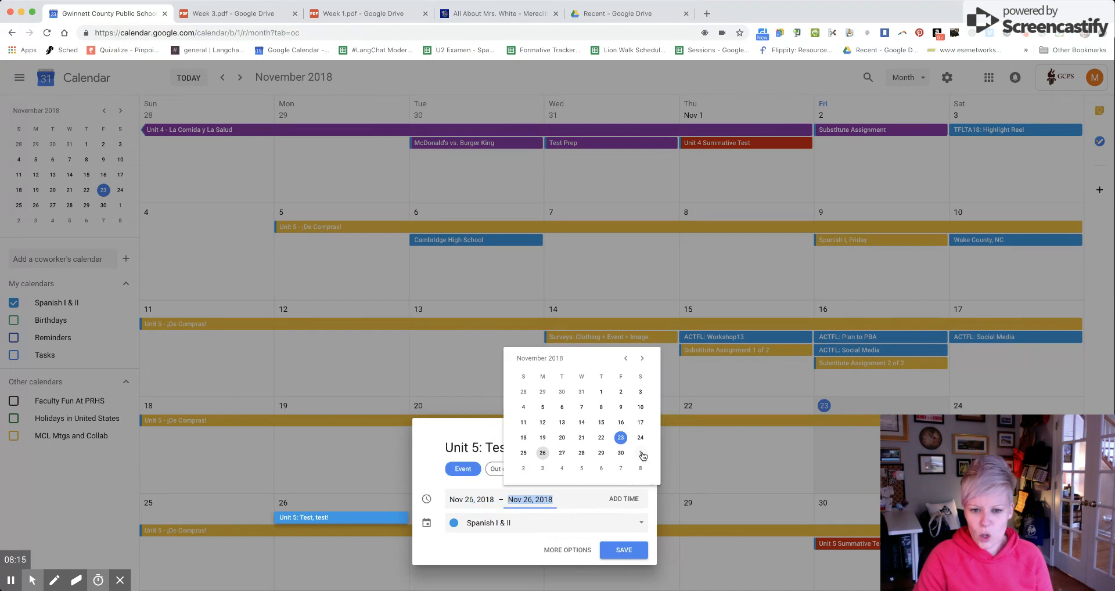
left_click(620, 453)
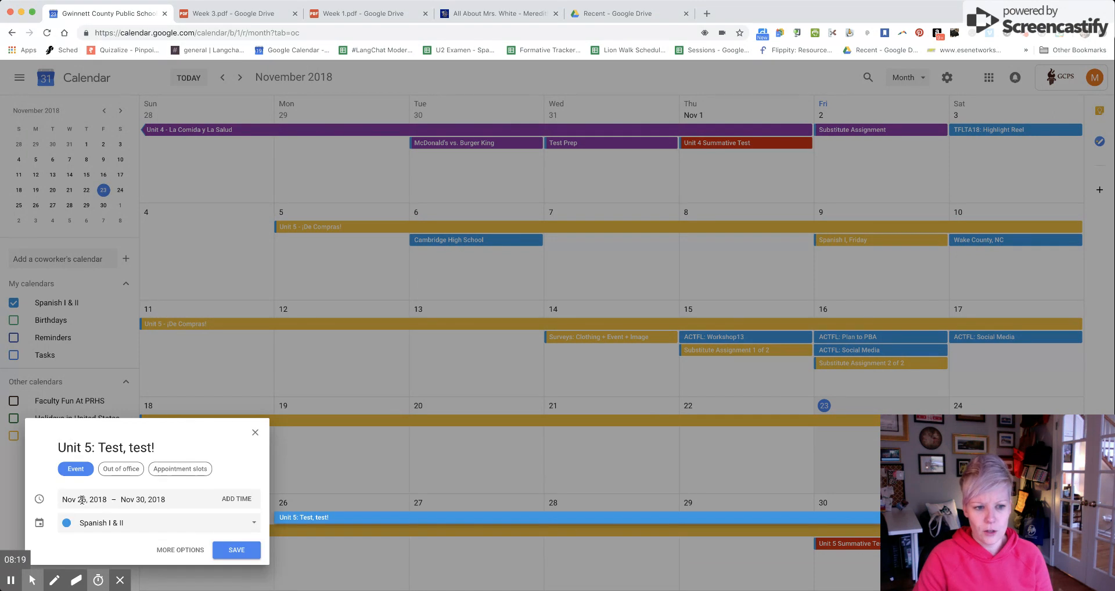
left_click(236, 549)
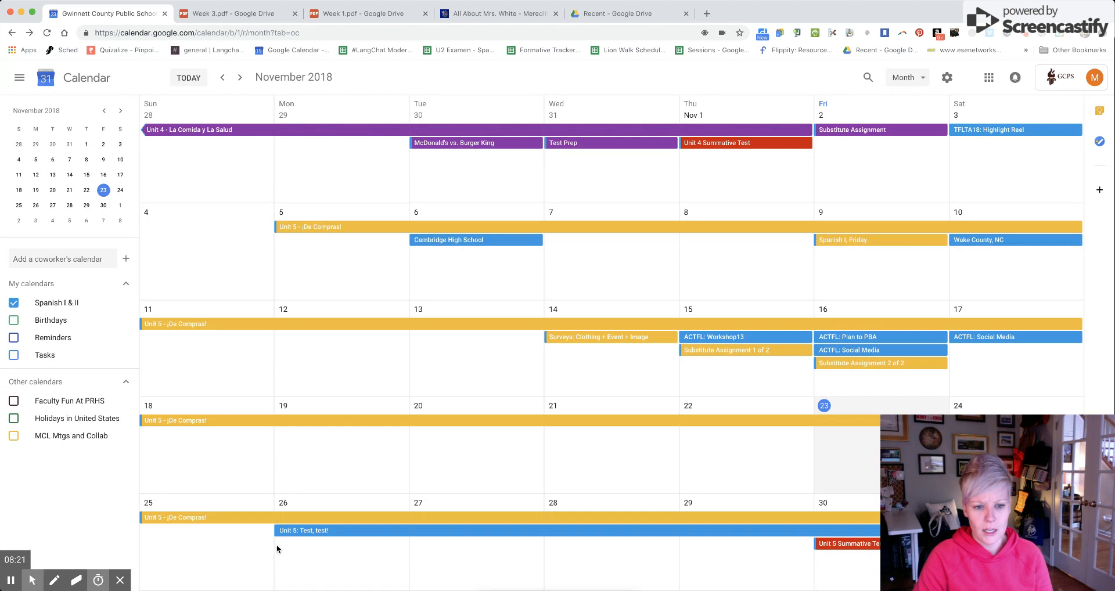
left_click(303, 529)
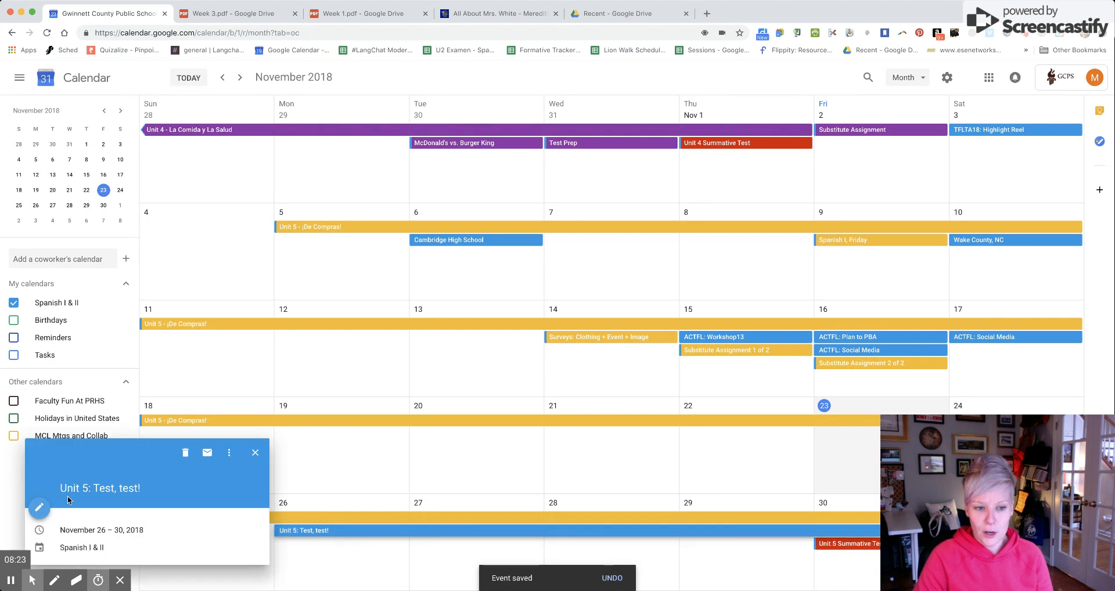
Edit the event and browse the attachment chooser's Recent, Upload and My Drive sources without attaching anything
left_click(39, 507)
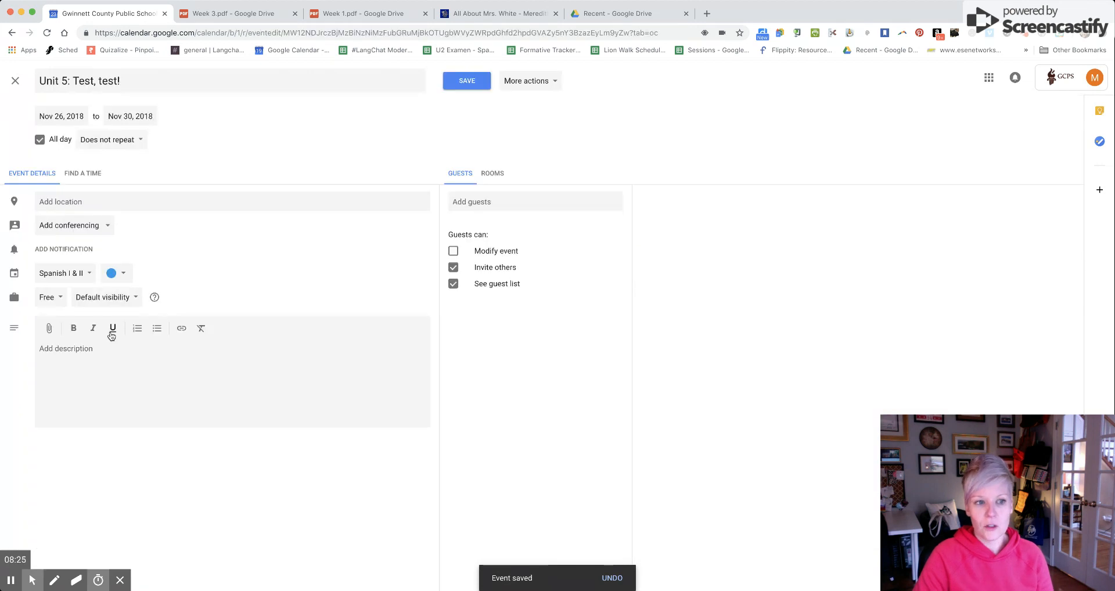
left_click(48, 327)
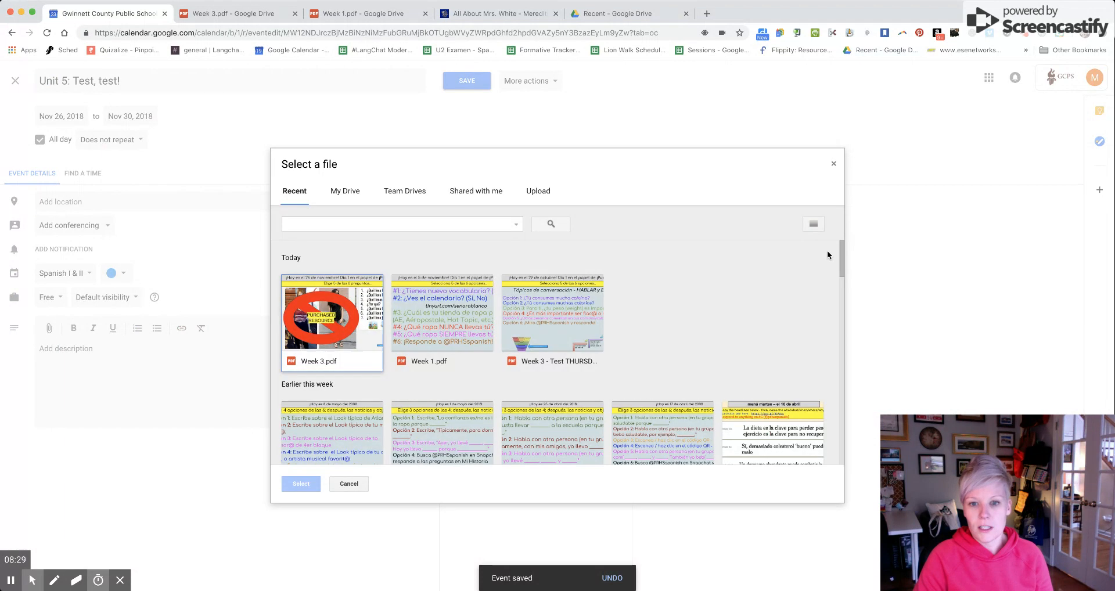
scroll("down", 3)
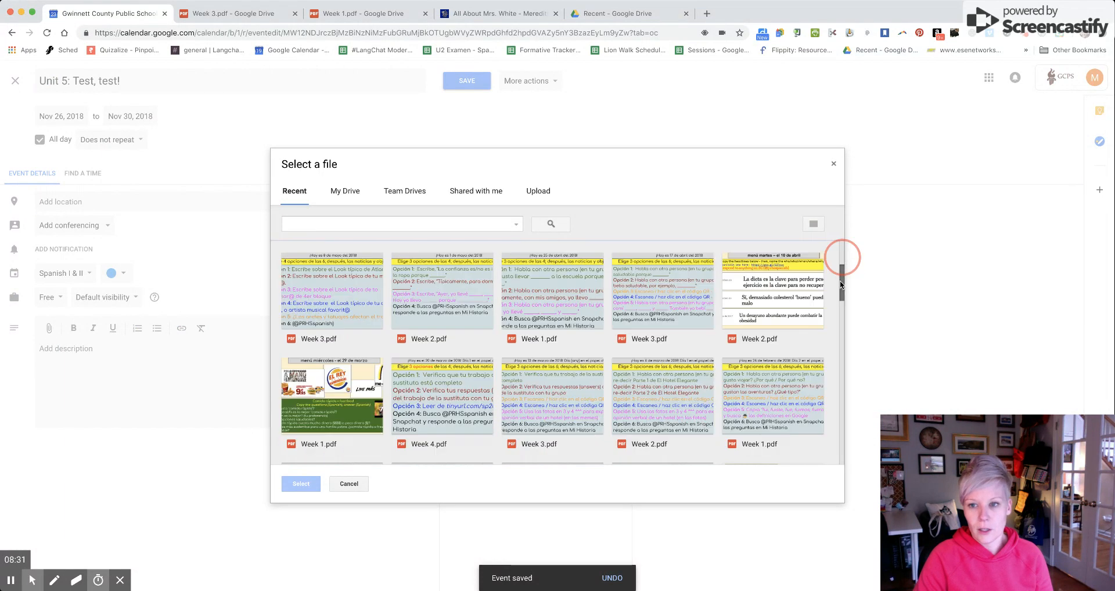
scroll("down", 3)
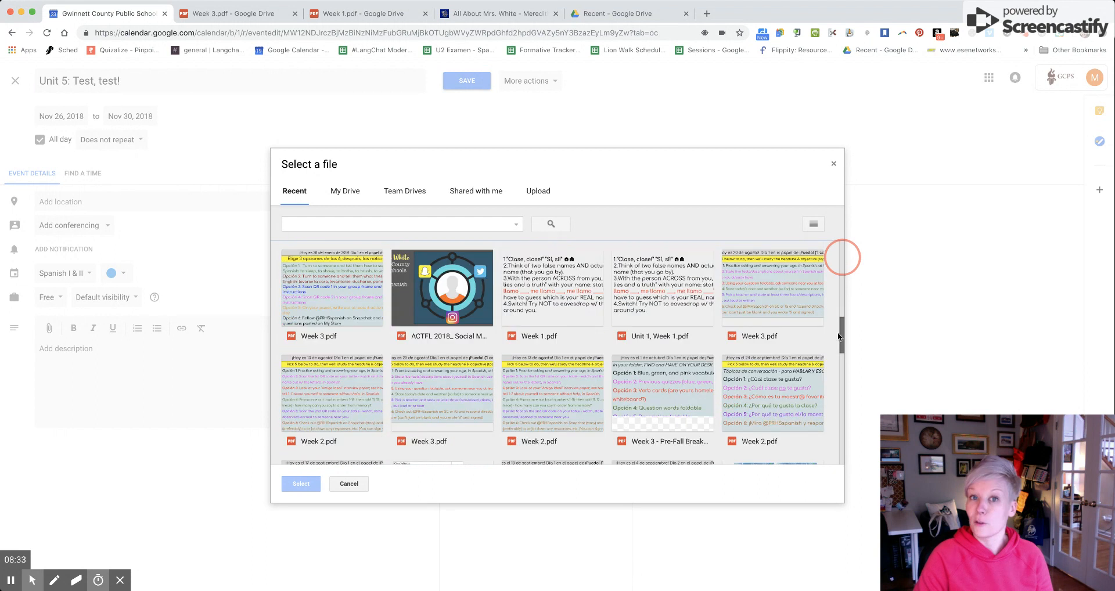
scroll("up", 3)
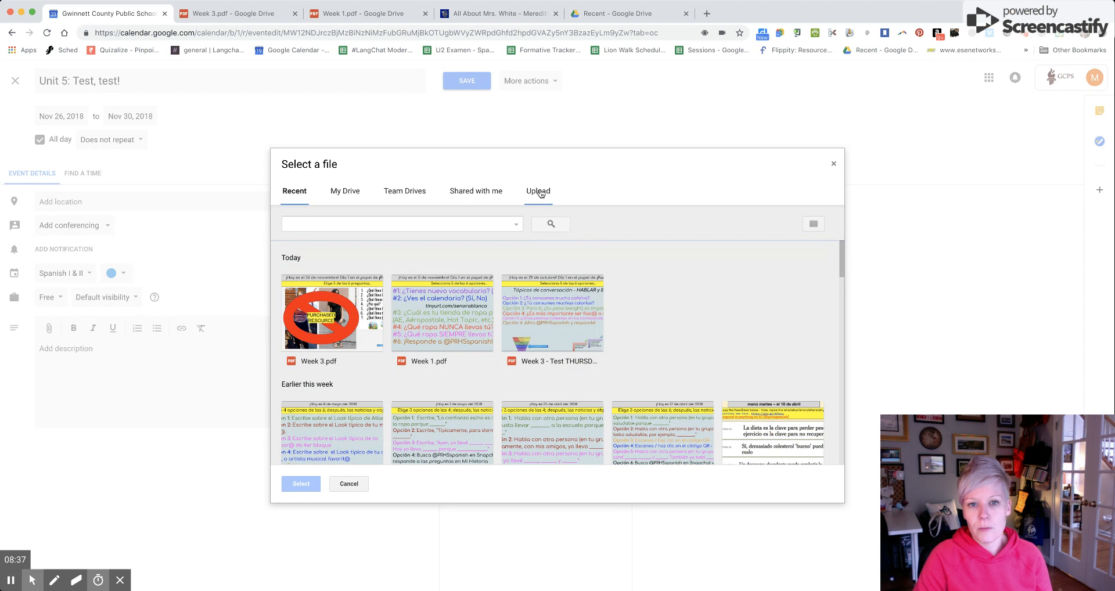
left_click(538, 190)
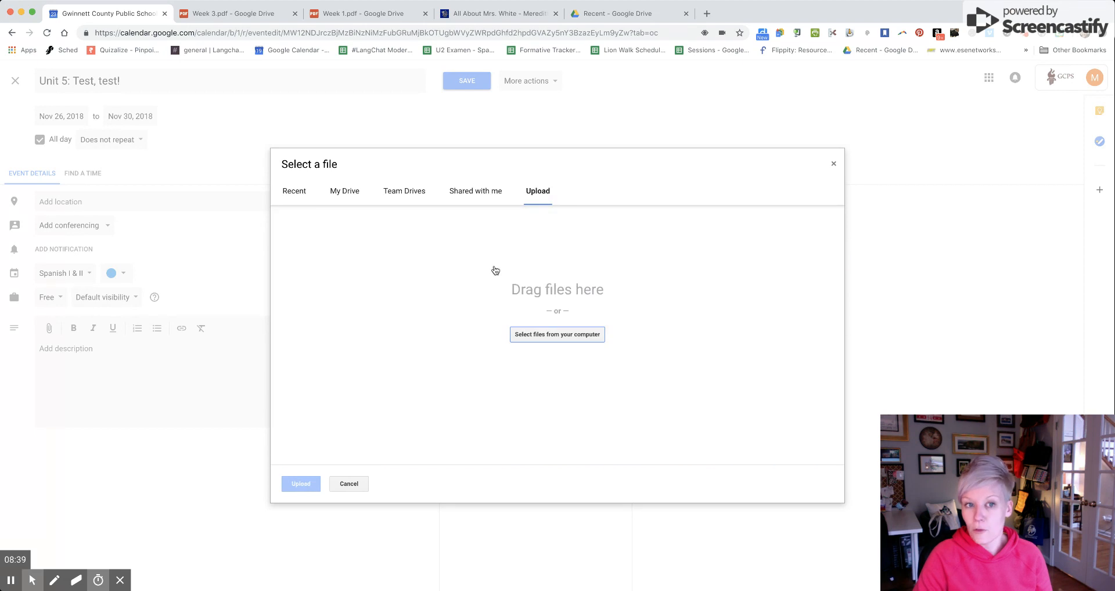
left_click(343, 190)
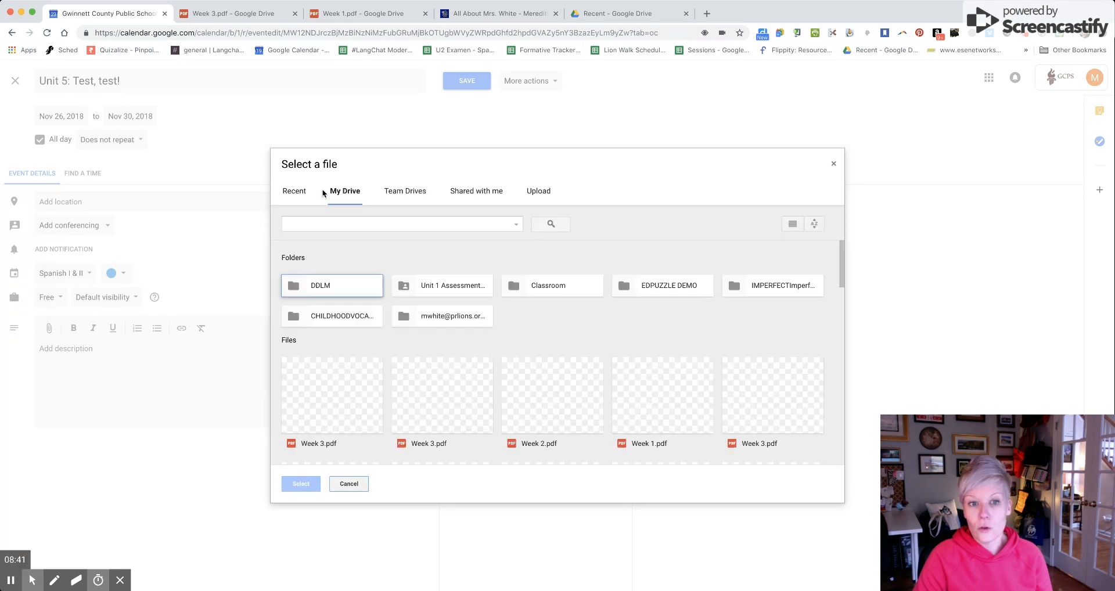
left_click(294, 190)
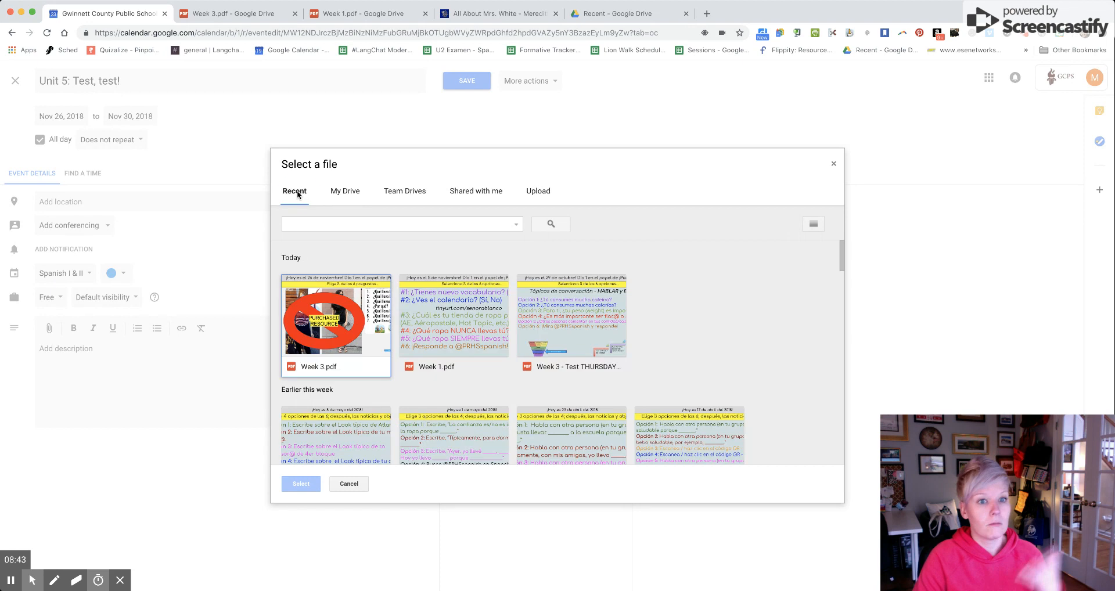
left_click(348, 484)
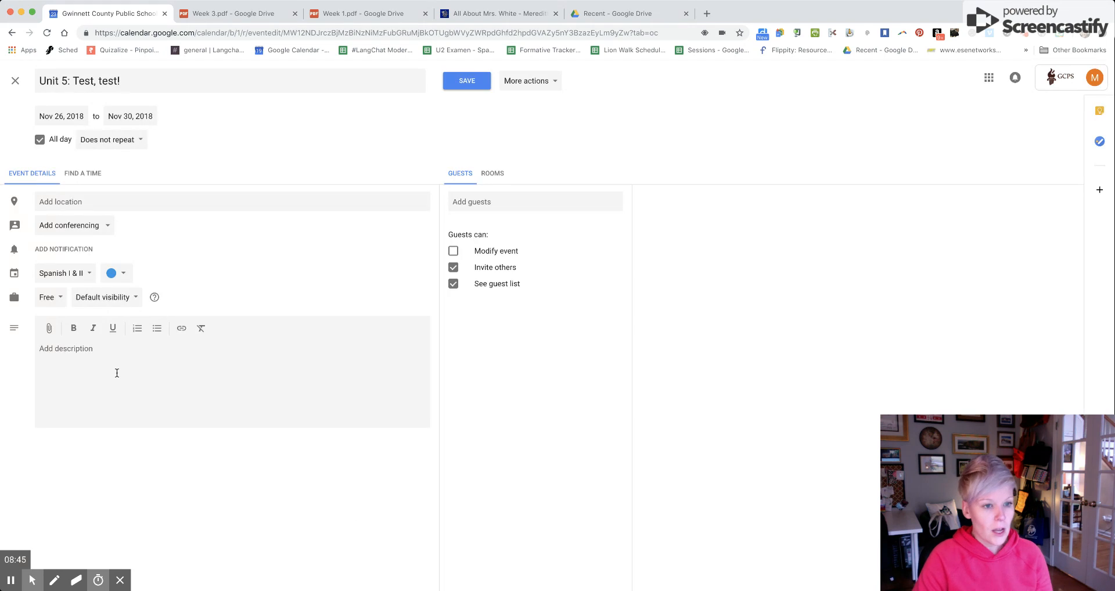
Attach the earlier Week 3.pdf from Drive to the event and view the attached file in Drive
left_click(49, 327)
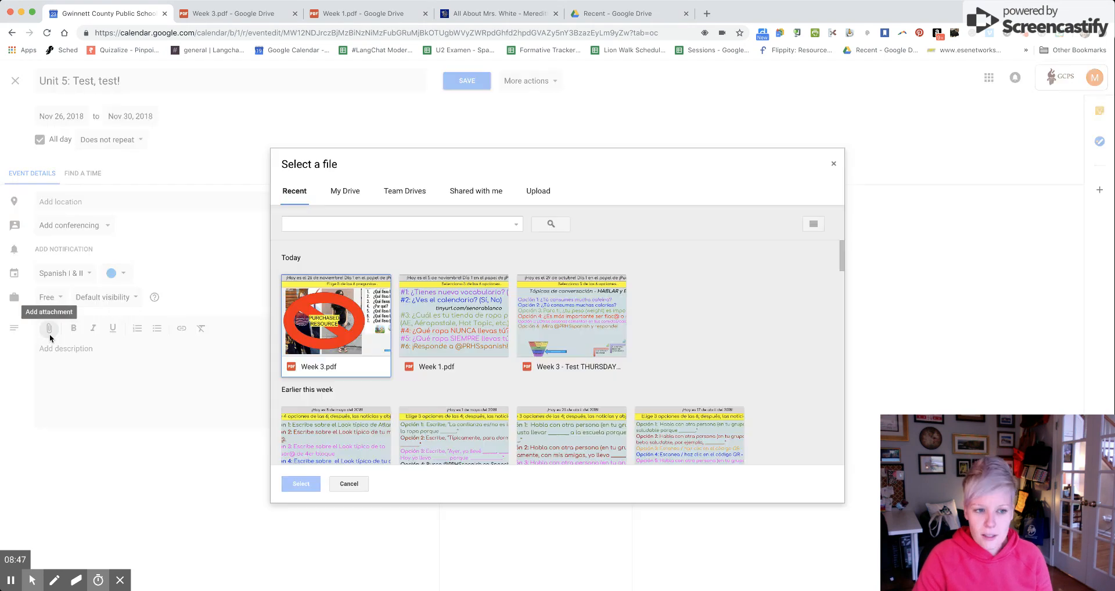
left_click(334, 317)
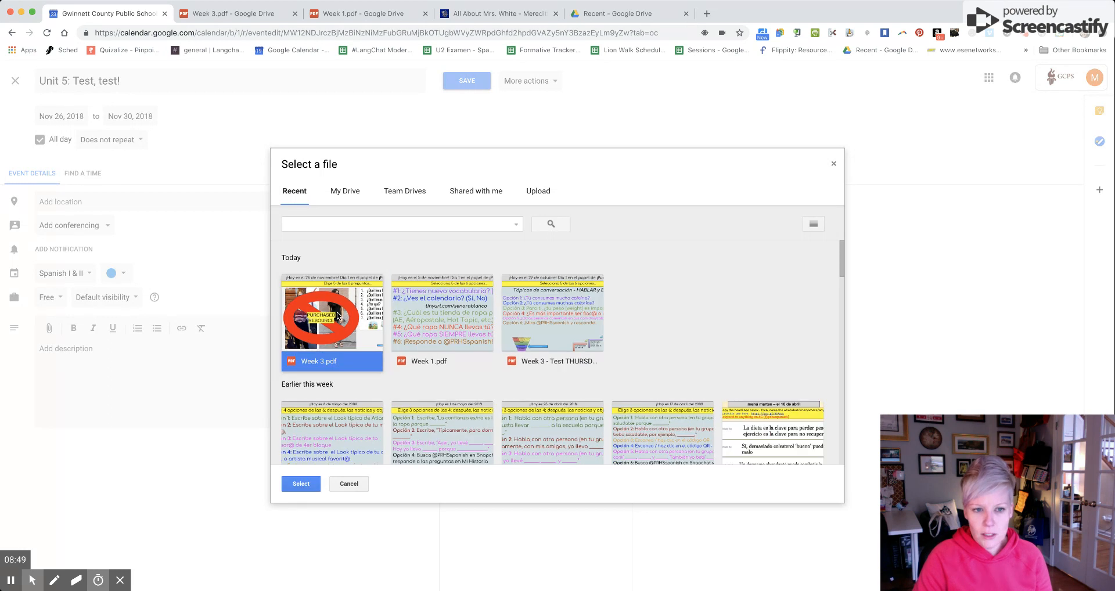
scroll("down", 3)
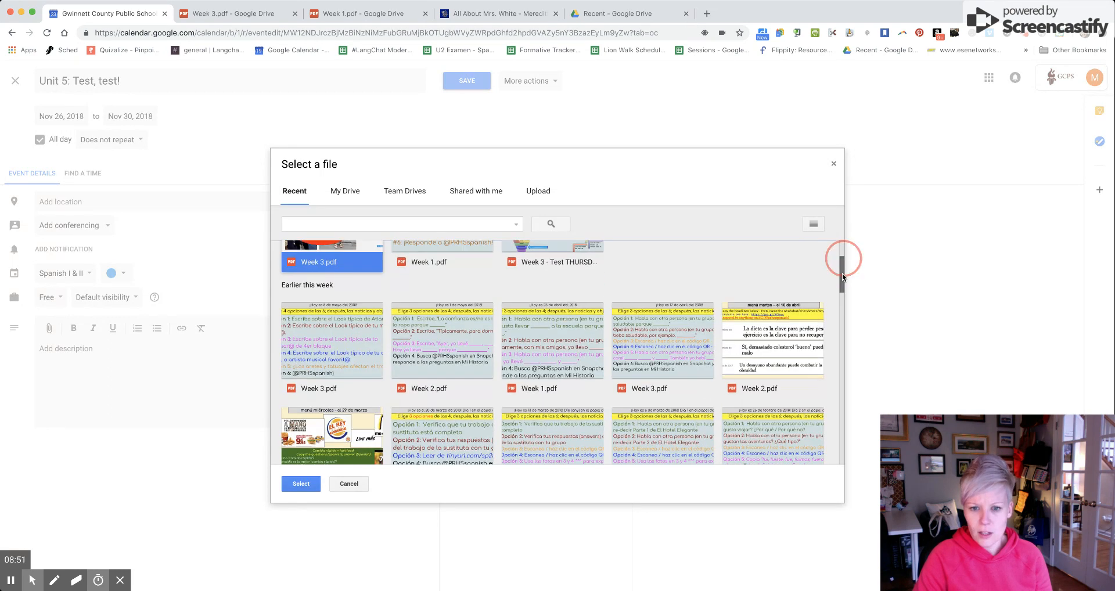
left_click(647, 384)
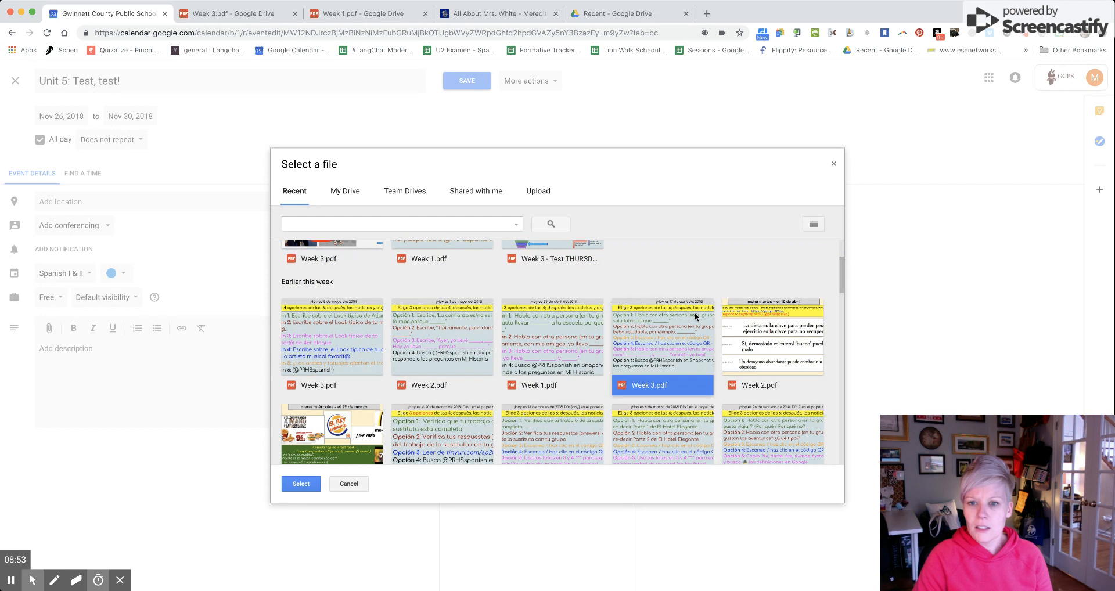
mouse_move(489, 427)
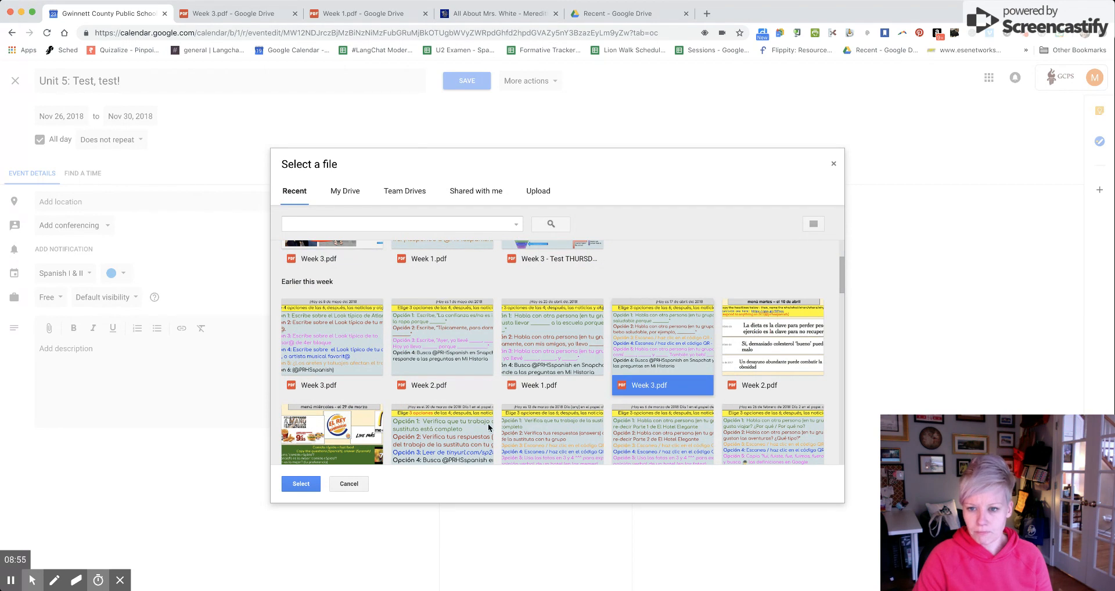
left_click(300, 484)
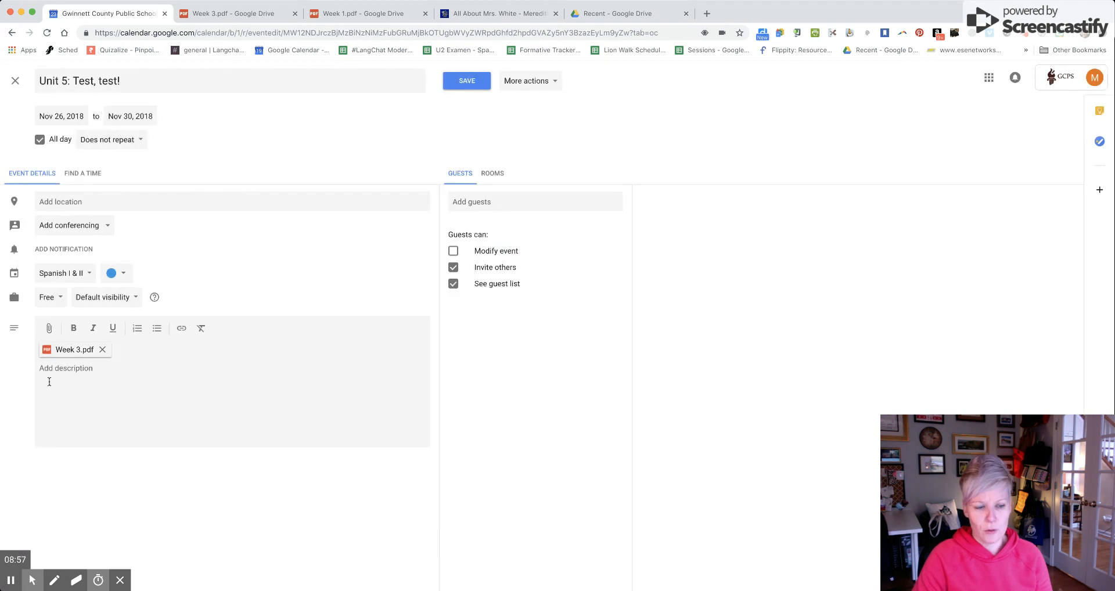
mouse_move(102, 349)
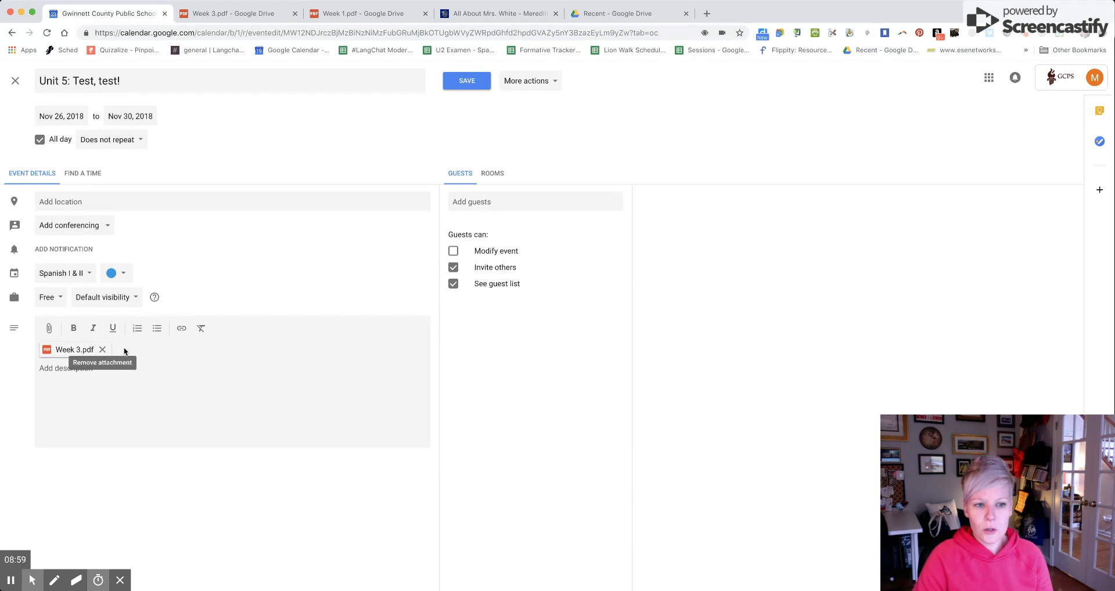
left_click(71, 349)
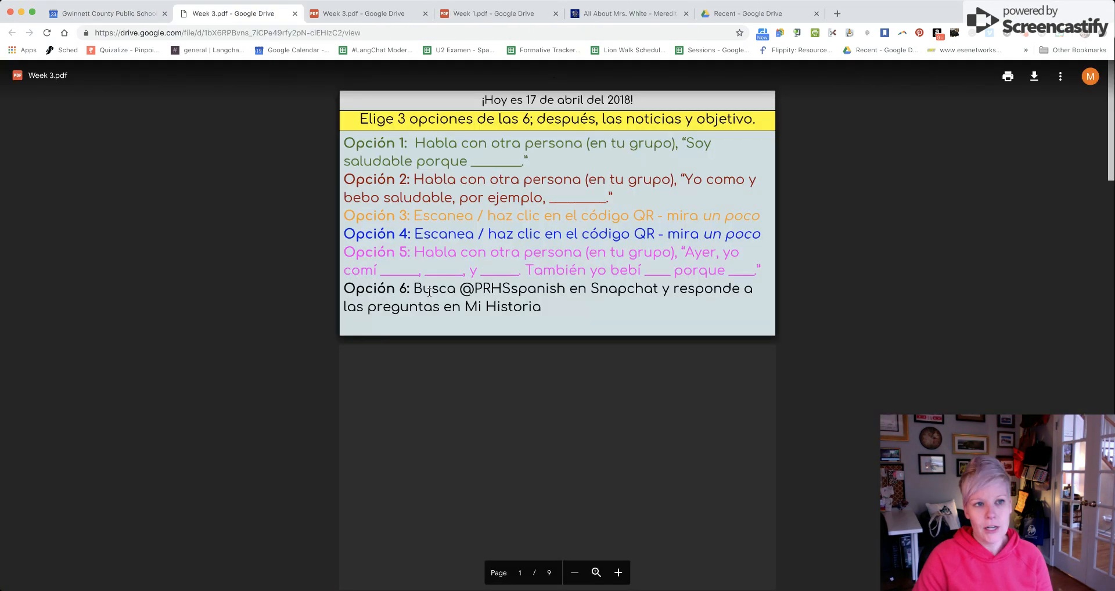
Review Week 3.pdf's advanced sharing settings from the Share dialog and close them
scroll("down", 3)
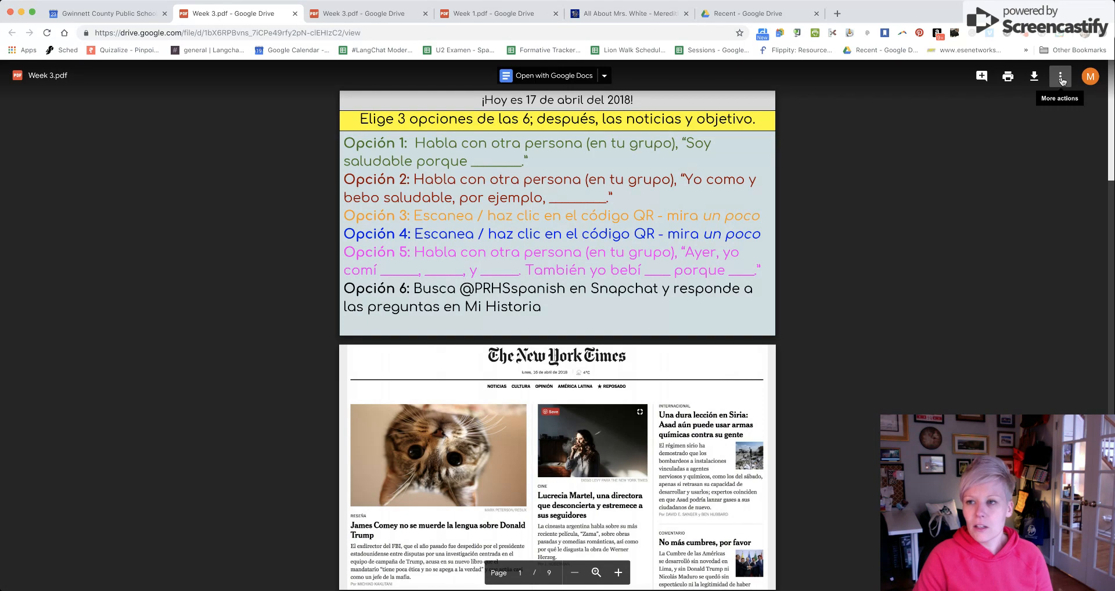
left_click(1060, 77)
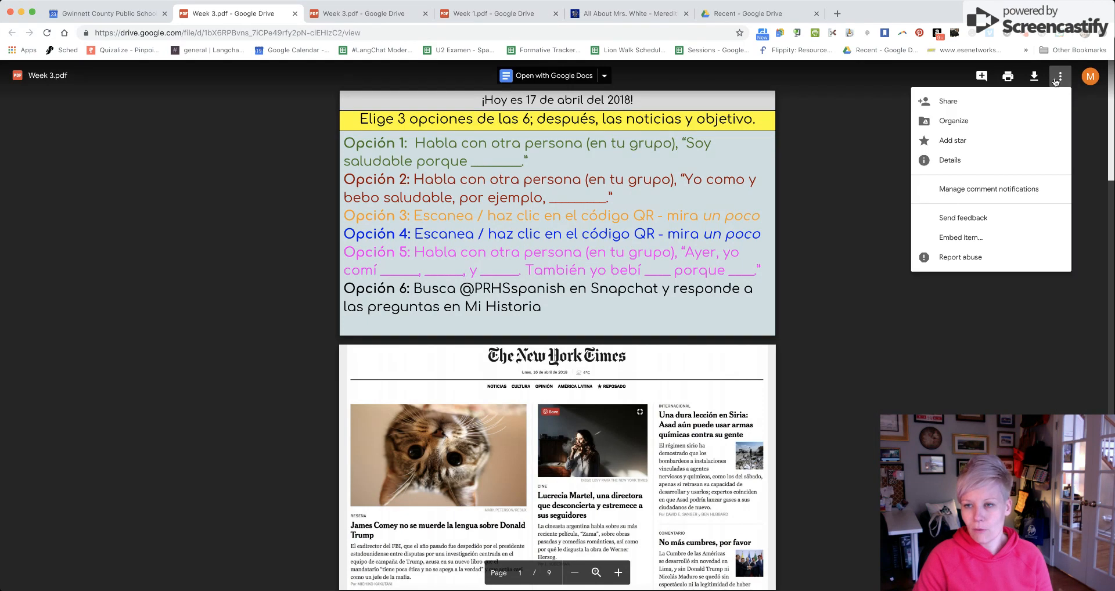
mouse_move(948, 101)
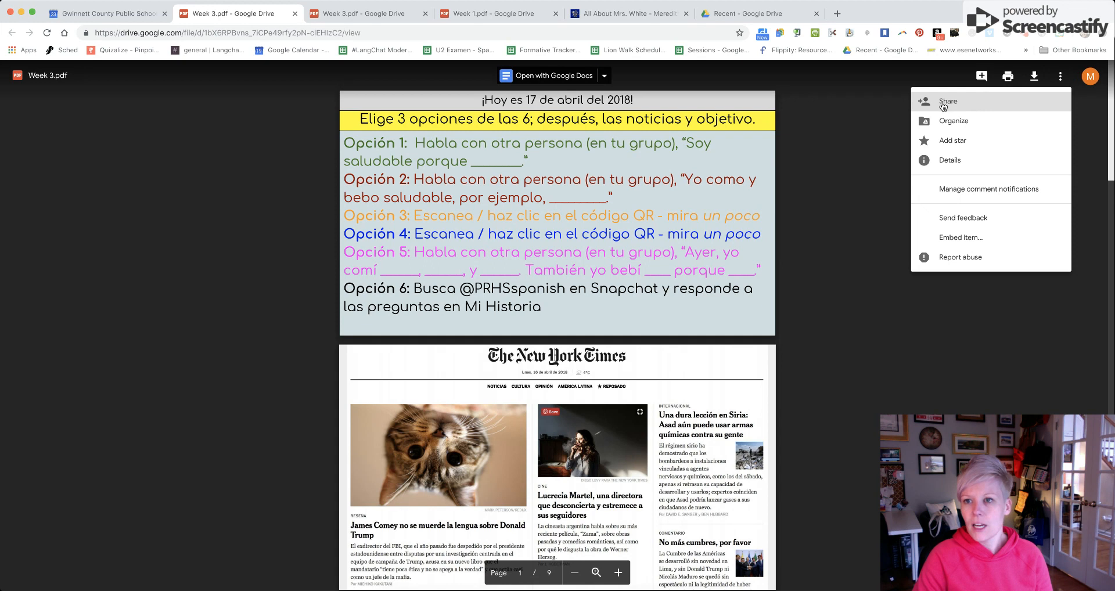
left_click(947, 102)
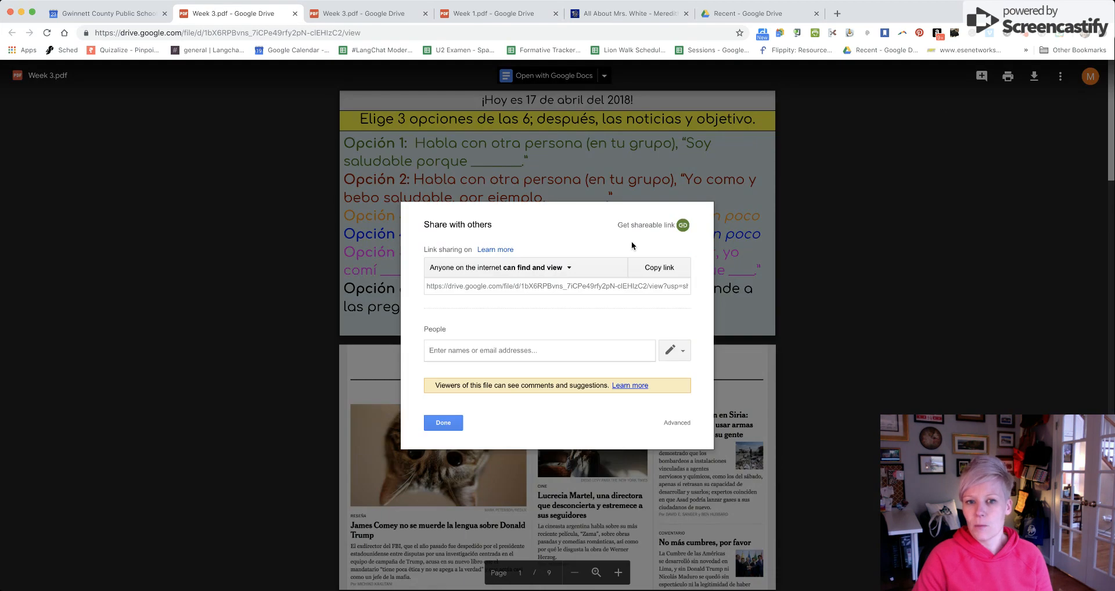
mouse_move(676, 428)
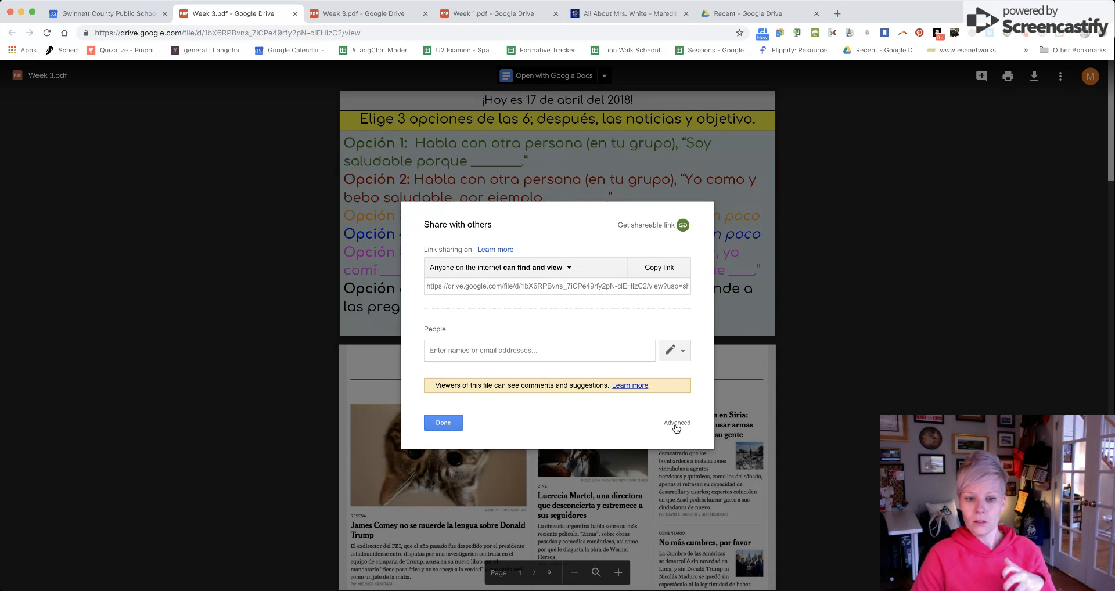
left_click(675, 423)
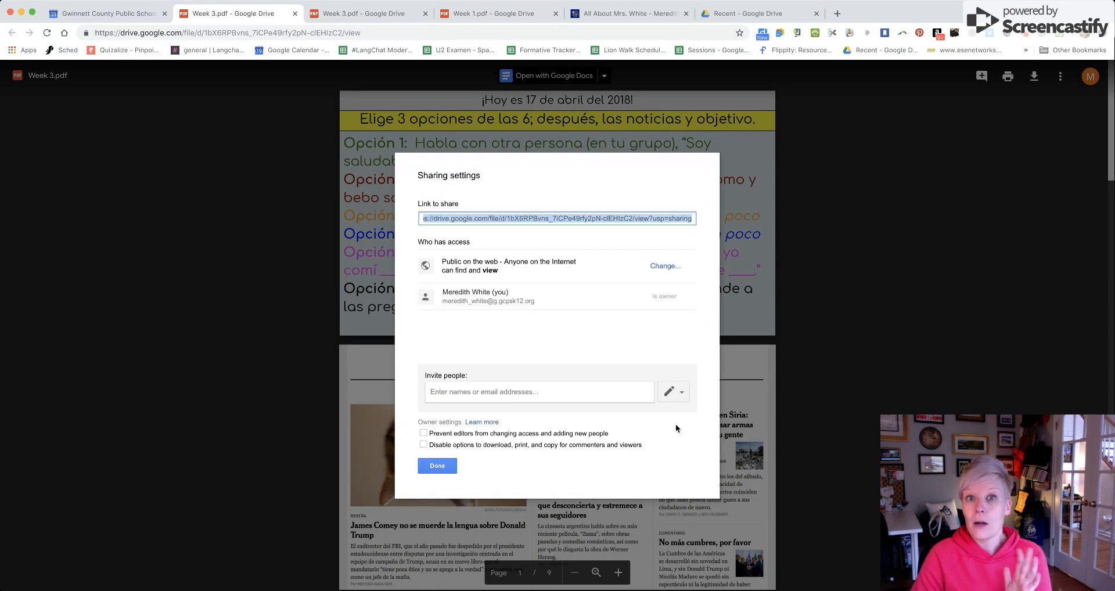
mouse_move(601, 347)
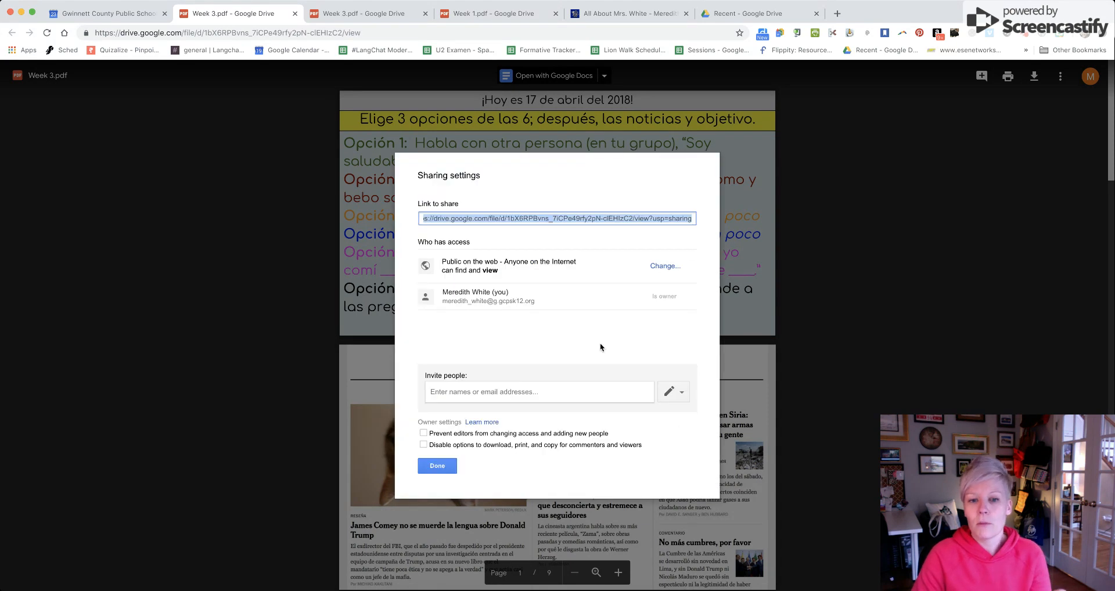
left_click(437, 466)
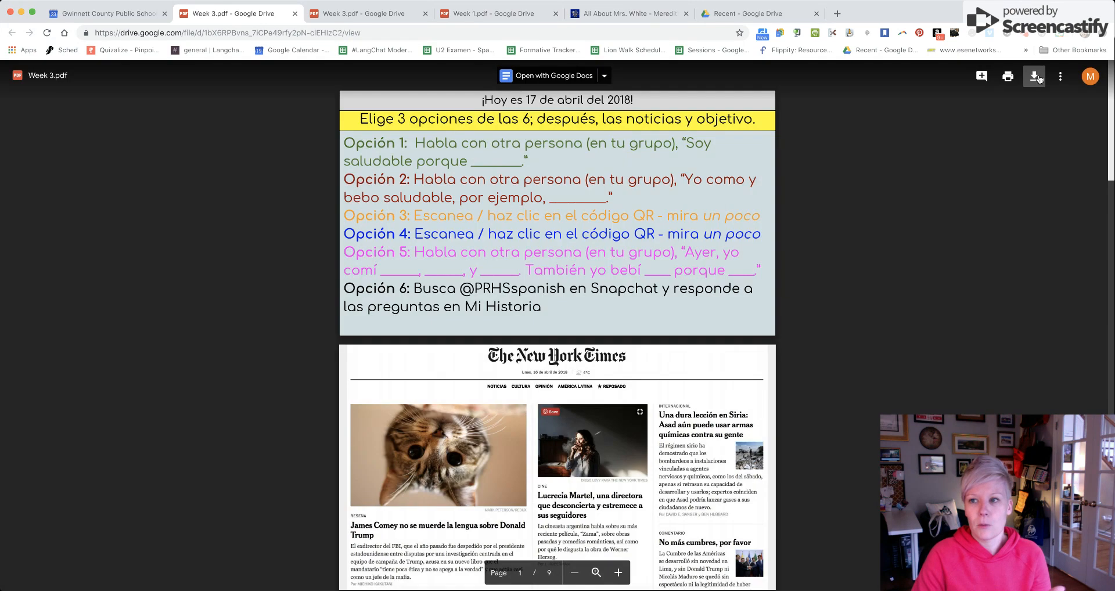
Reopen the advanced sharing settings and keep Week 3.pdf's access set to On - Public on the web
left_click(1060, 77)
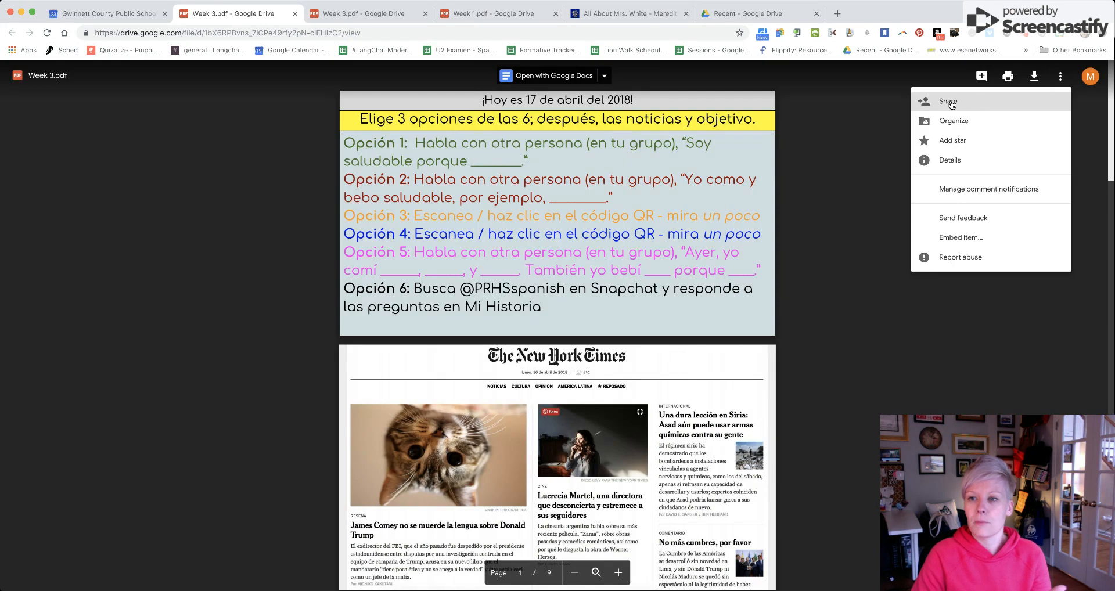
left_click(947, 102)
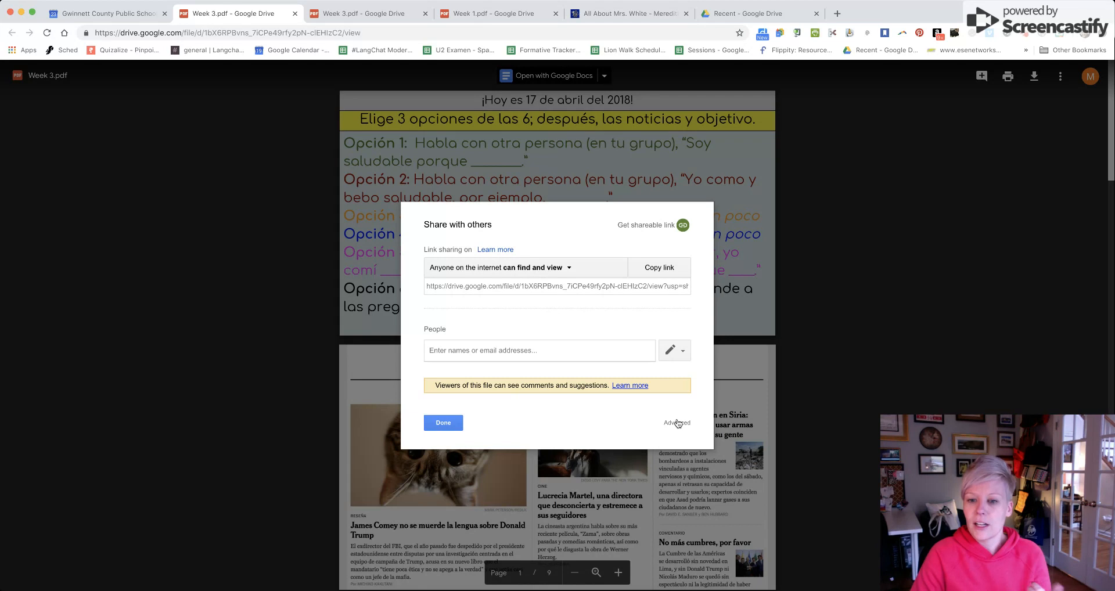
left_click(677, 423)
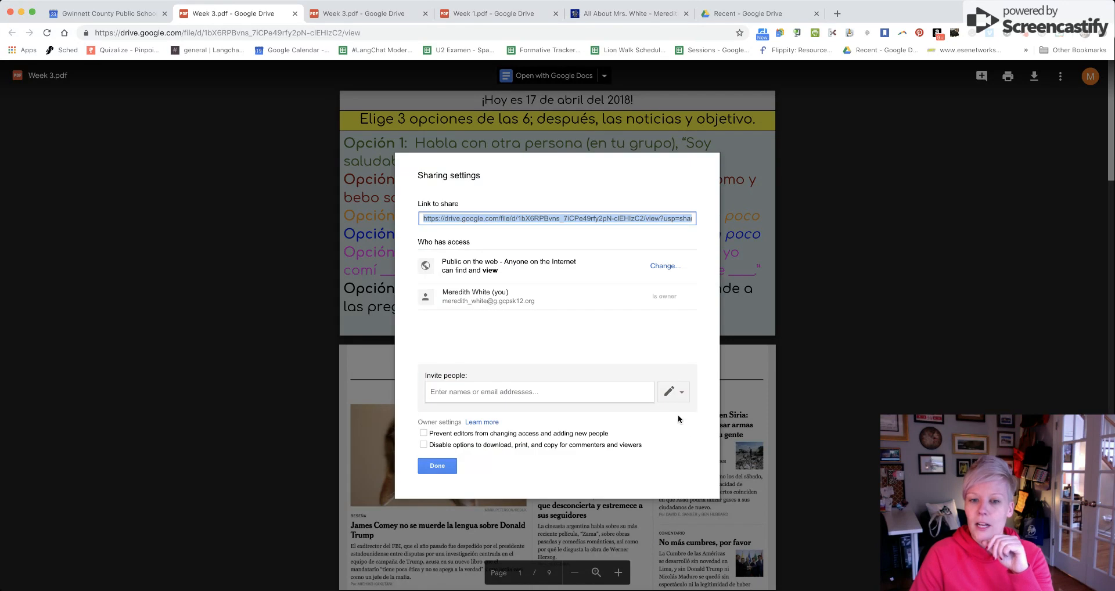
left_click(664, 265)
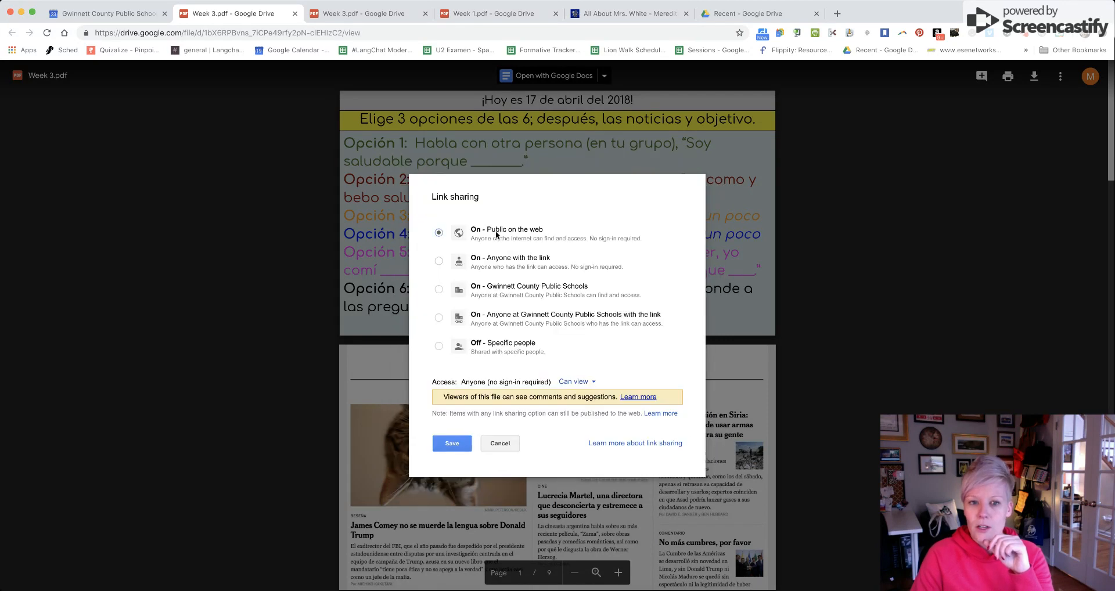
mouse_move(460, 507)
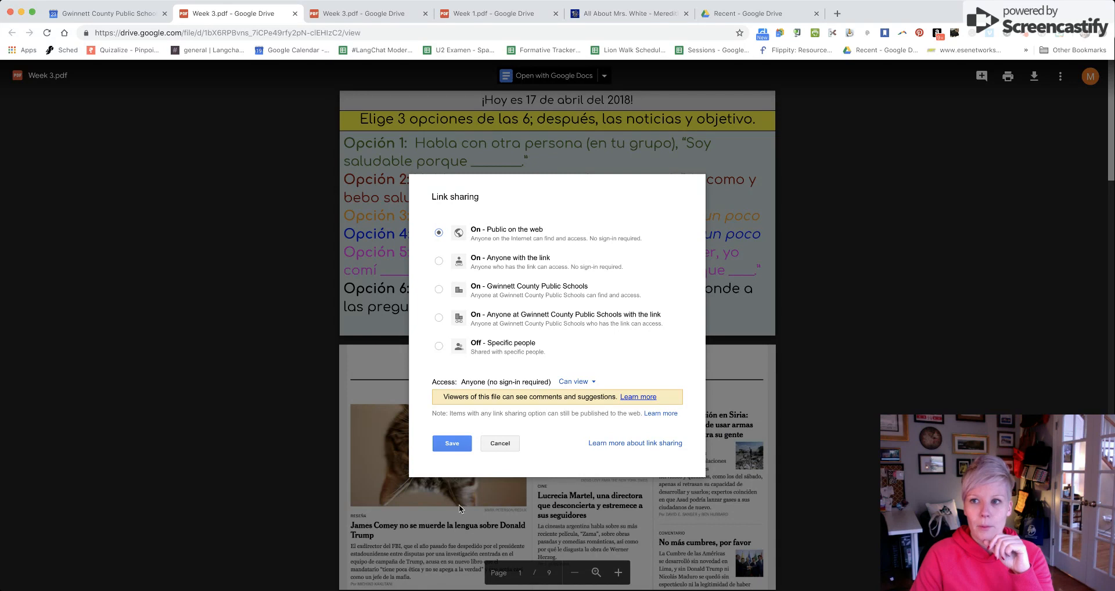
left_click(499, 443)
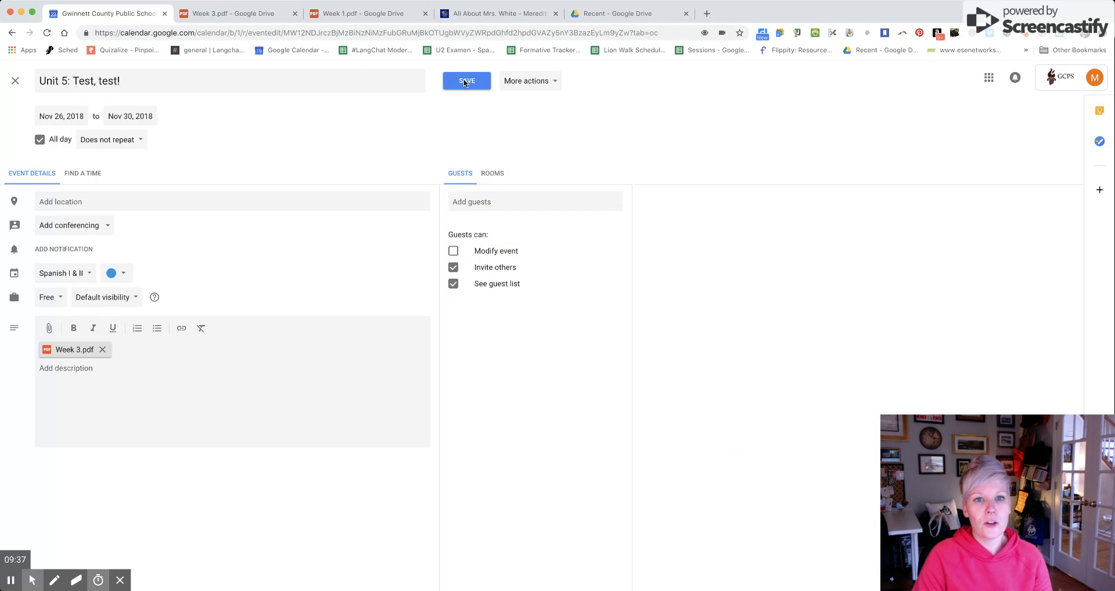
Save the Unit 5: Test, test! event with its Week 3.pdf attachment
left_click(467, 80)
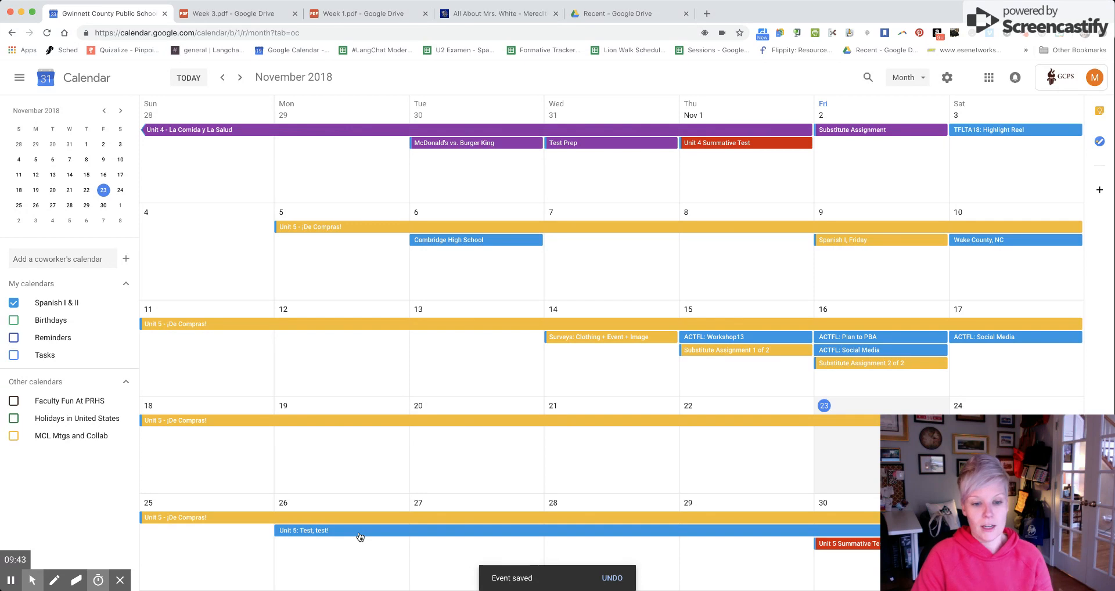
Delete the Unit 5: Test, test! event, return to November 2018, and show the ACTFL: Plan to PBA event details
left_click(304, 530)
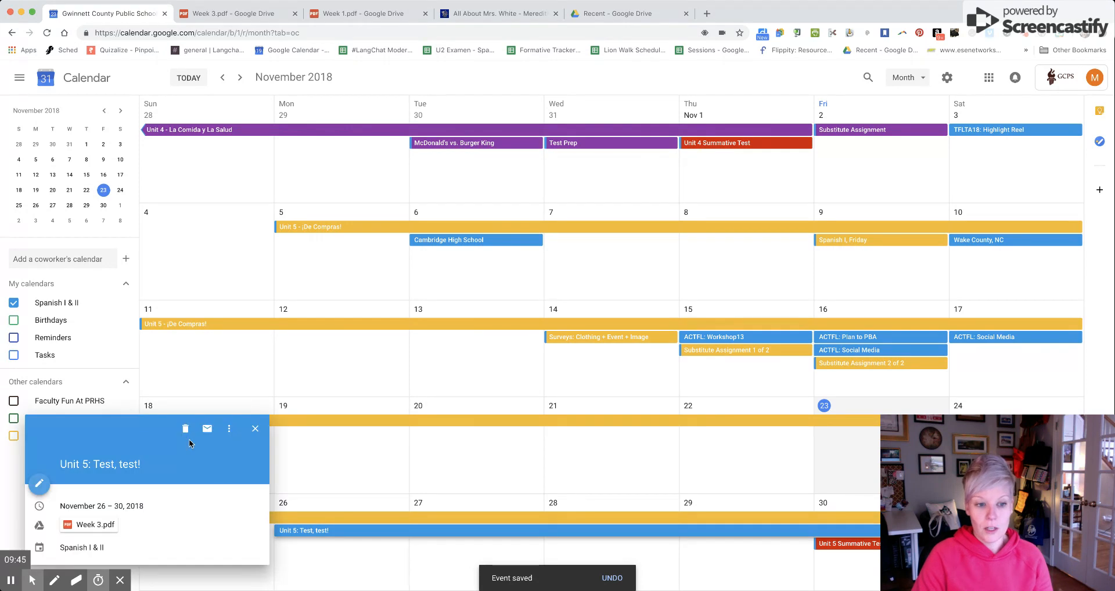
left_click(240, 76)
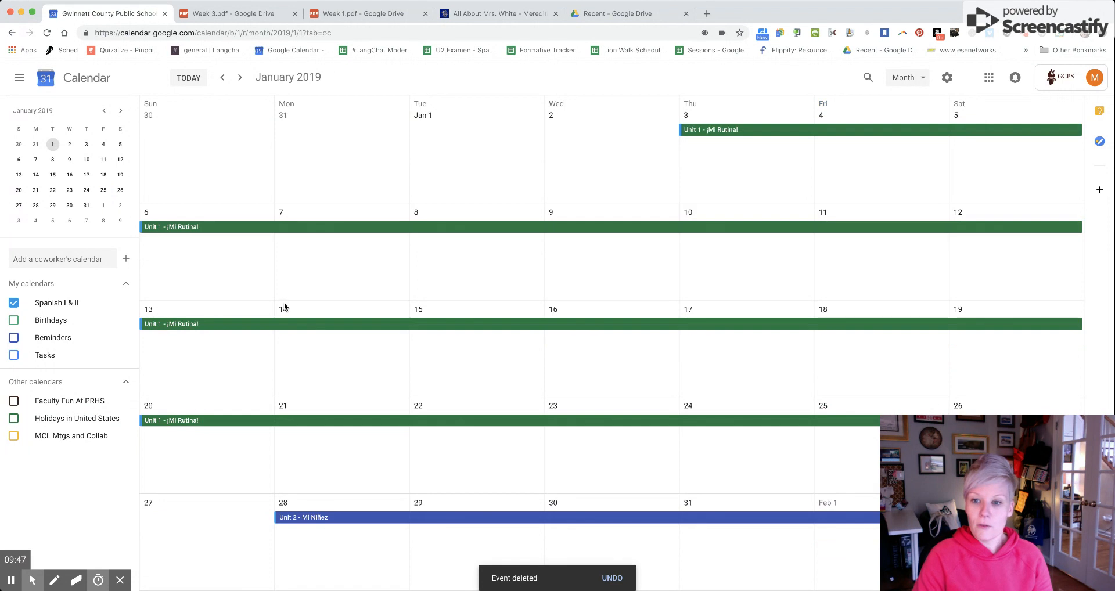
left_click(222, 77)
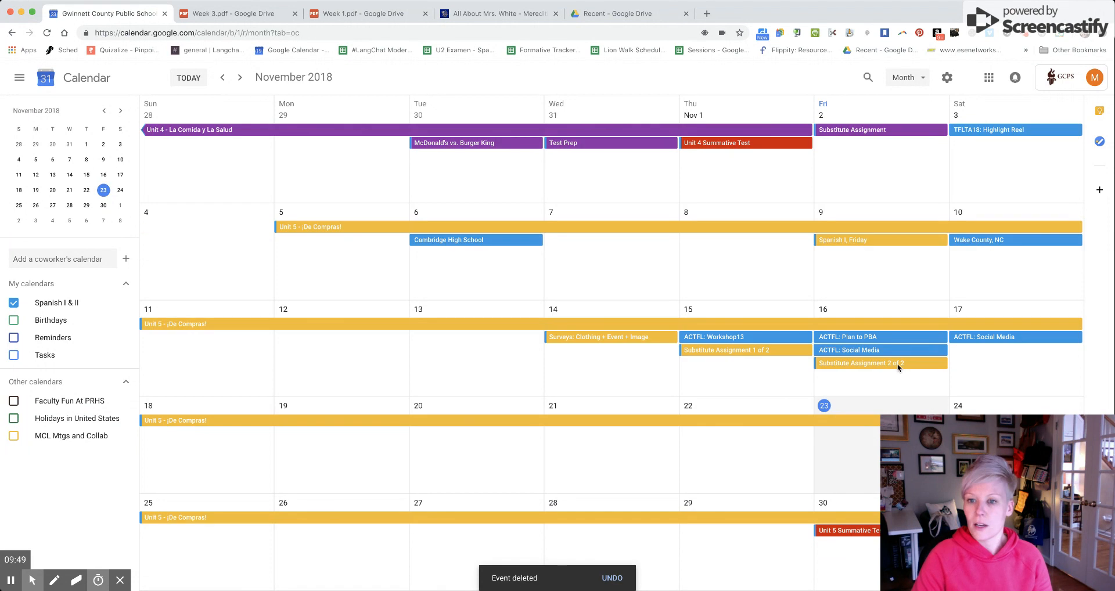
mouse_move(850, 341)
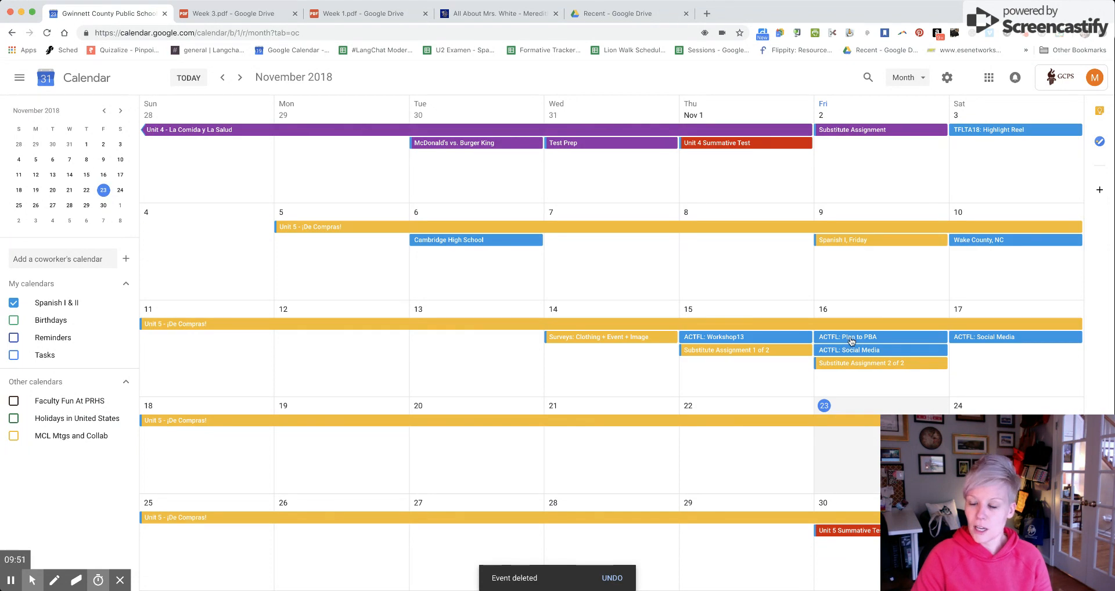
left_click(847, 336)
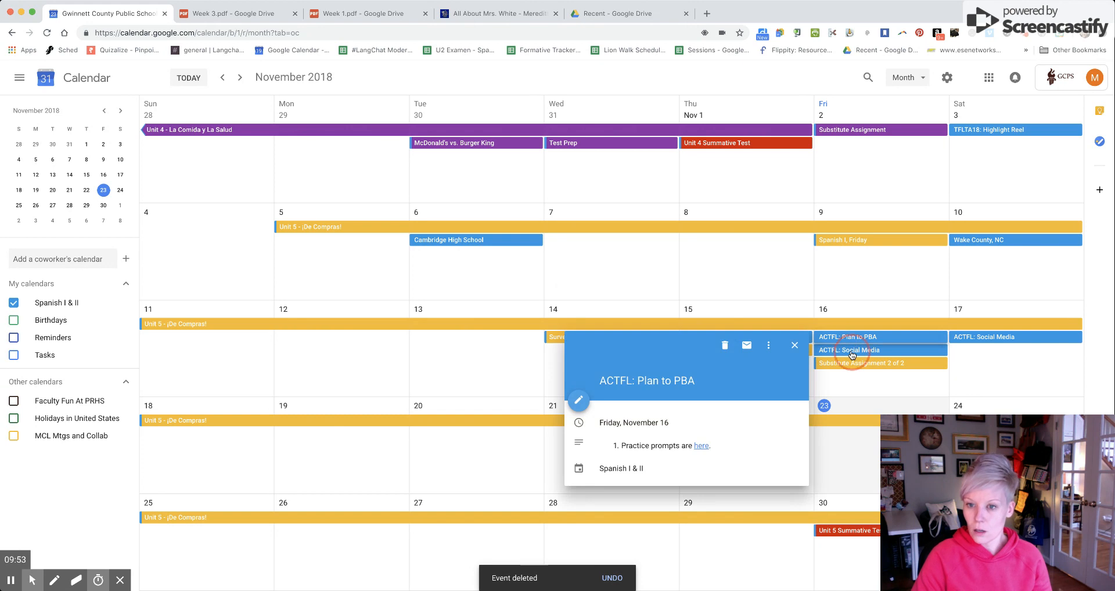